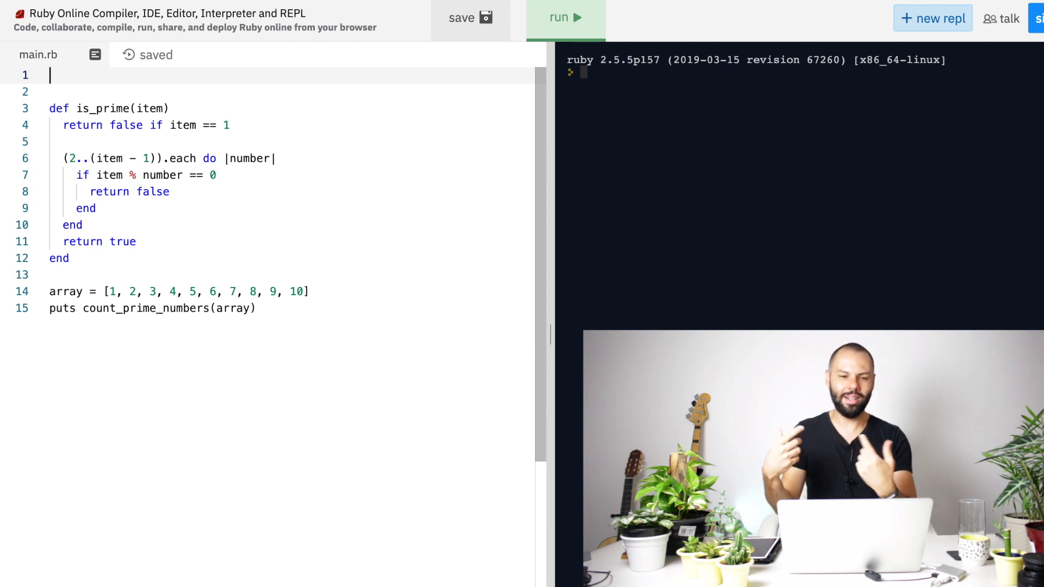
Step: Define a new method sum_prime_numbers(array)
{"action": "type", "text": "def"}
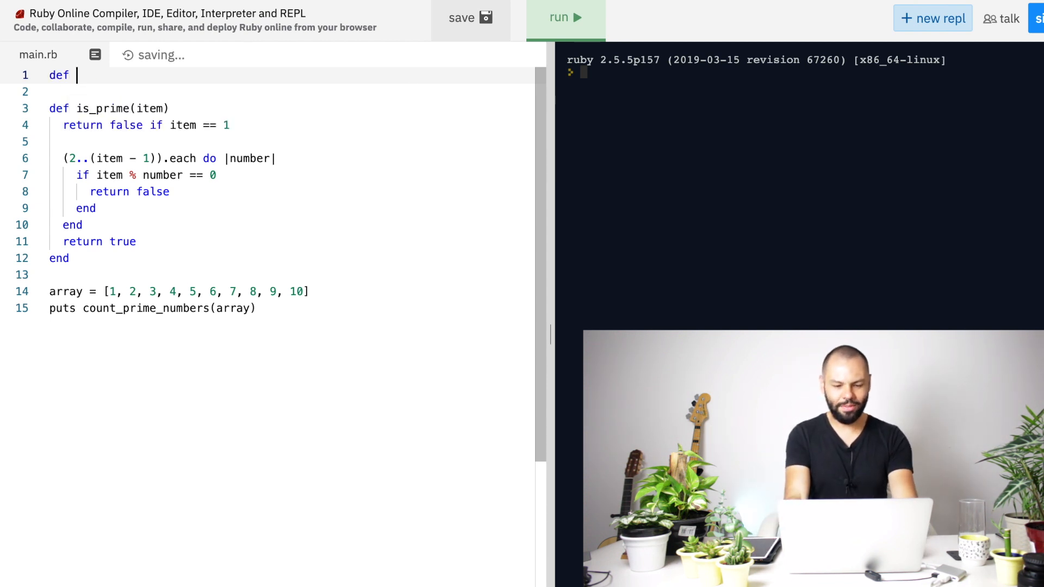
{"action": "type", "text": "sum_prime"}
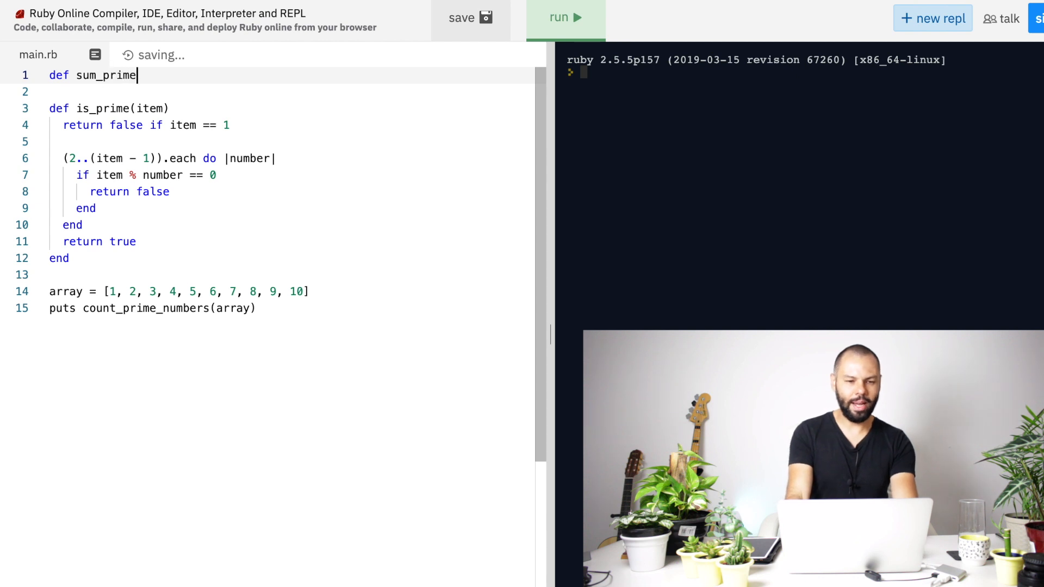
{"action": "type", "text": "_numbers"}
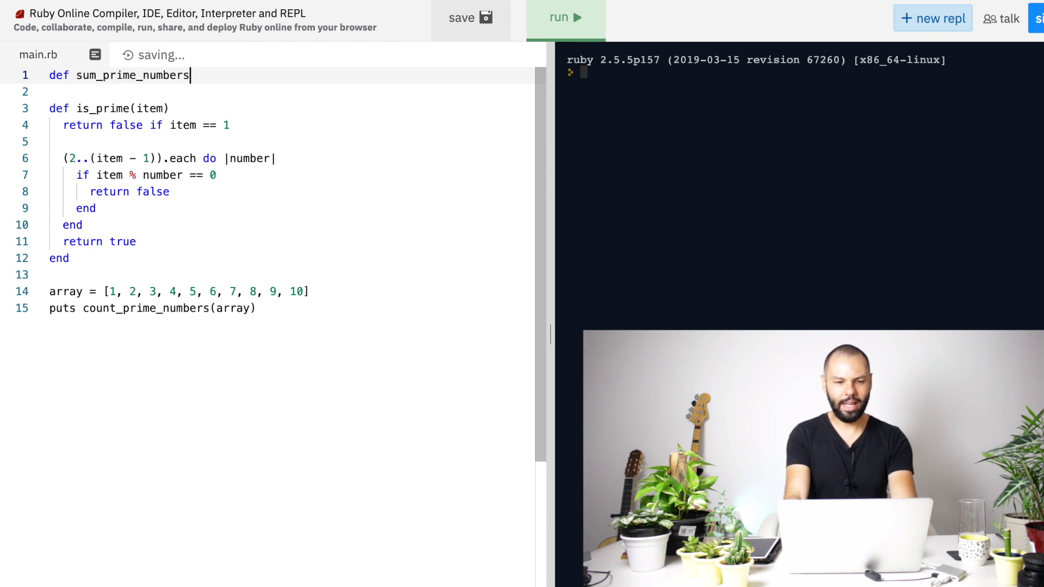
{"action": "type", "text": "()"}
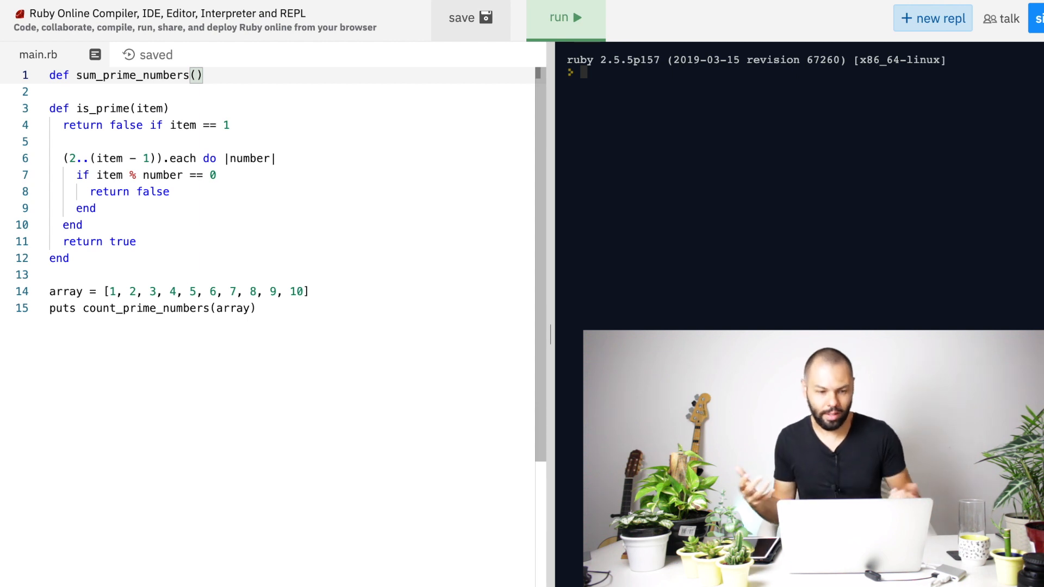
{"action": "type", "text": "array"}
{"action": "type", "text": "end"}
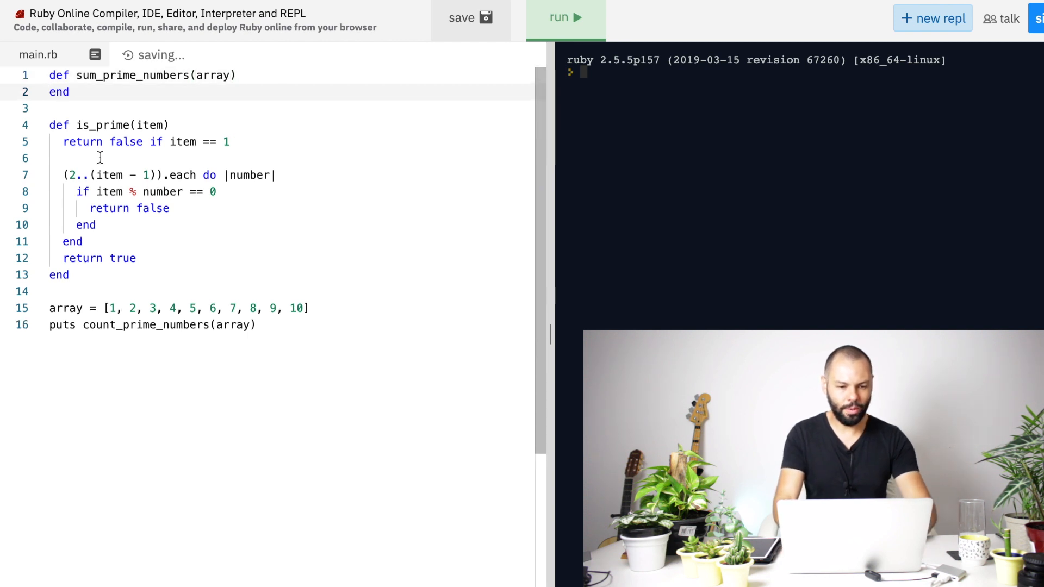
Step: Make the method print "it's working" and call sum_prime_numbers on the last line
{"action": "double_click", "coordinate": [132, 76]}
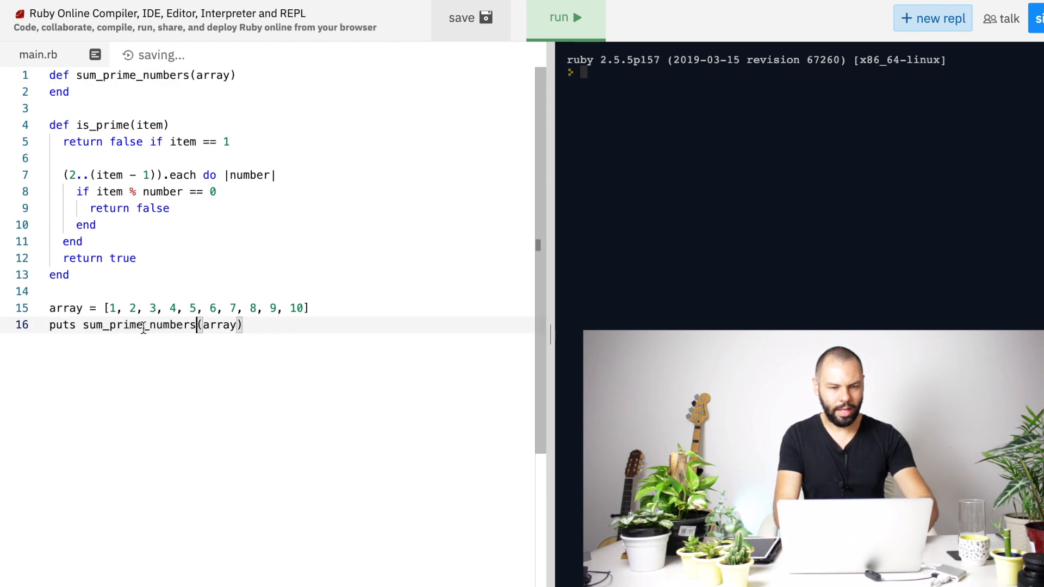
{"action": "type", "text": "p"}
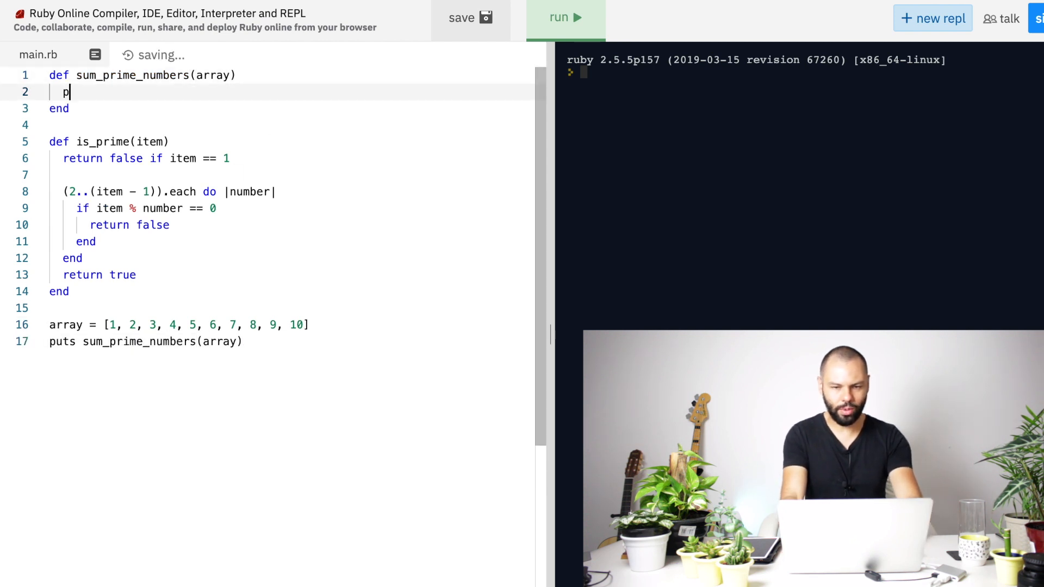
{"action": "type", "text": "uts \""}
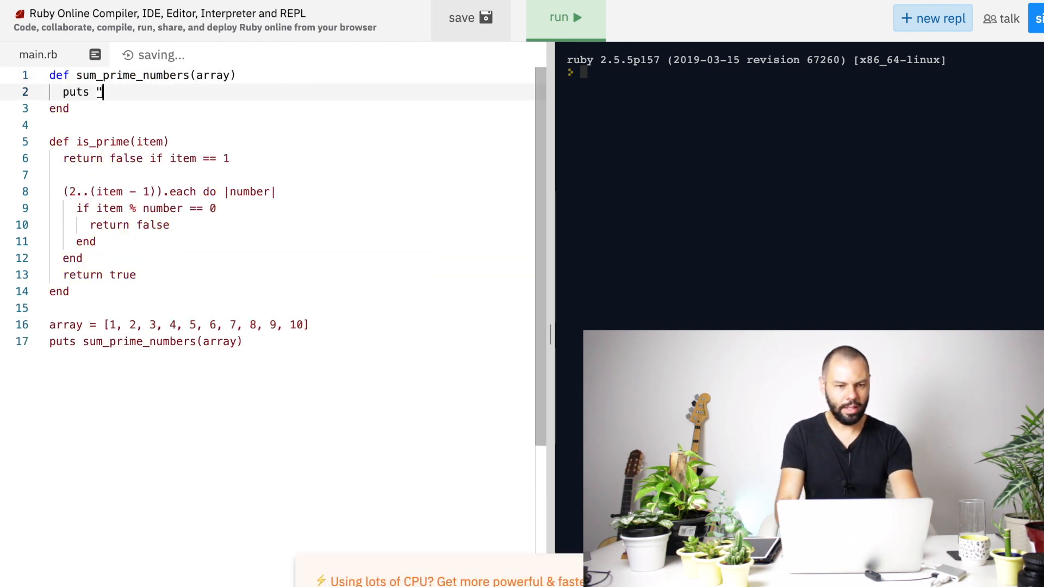
{"action": "type", "text": "it"}
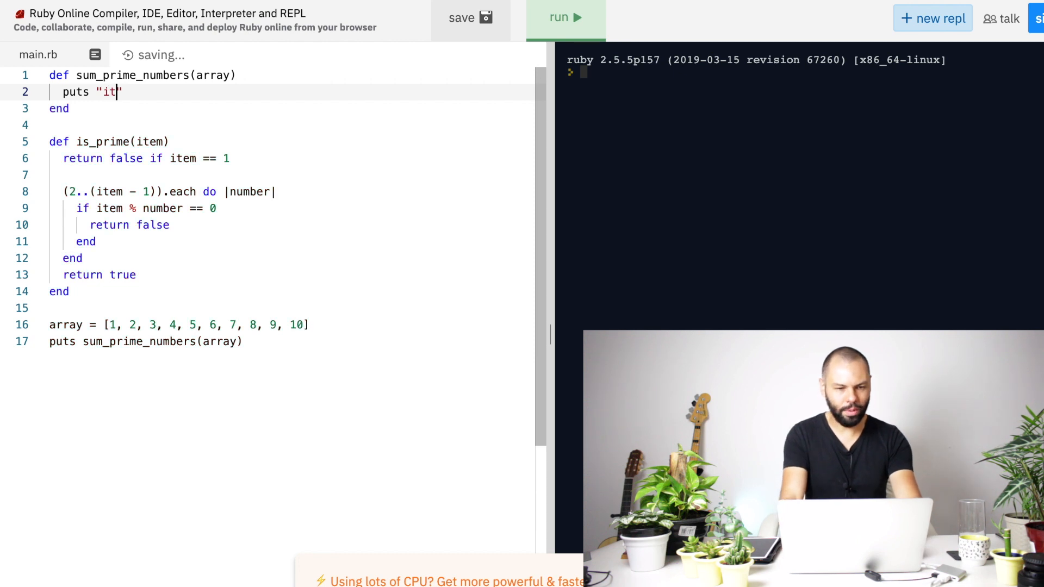
{"action": "type", "text": "'s worii"}
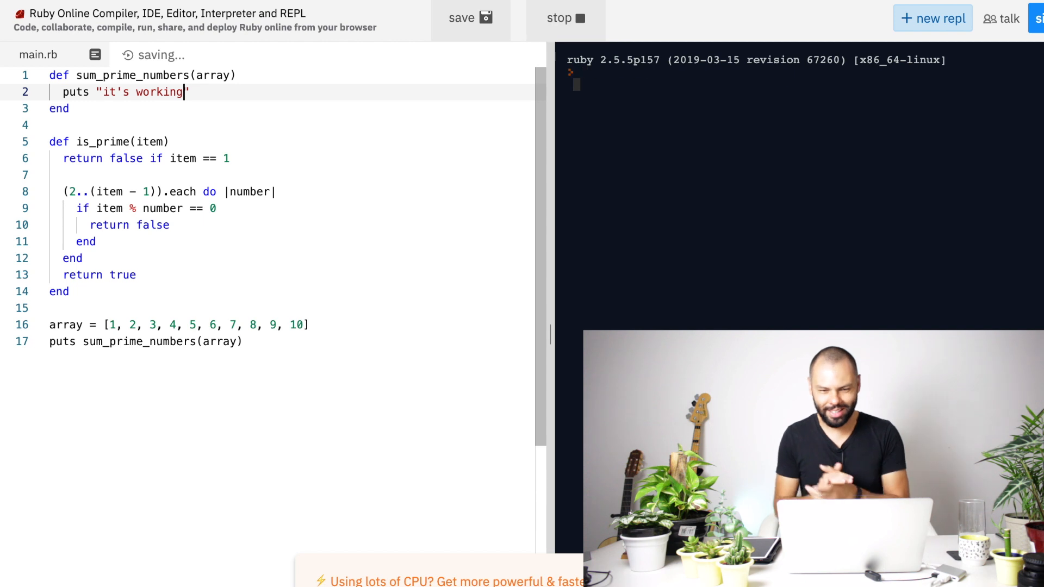
Step: Delete the puts "it's working" line from sum_prime_numbers
{"action": "left_click", "coordinate": [562, 18]}
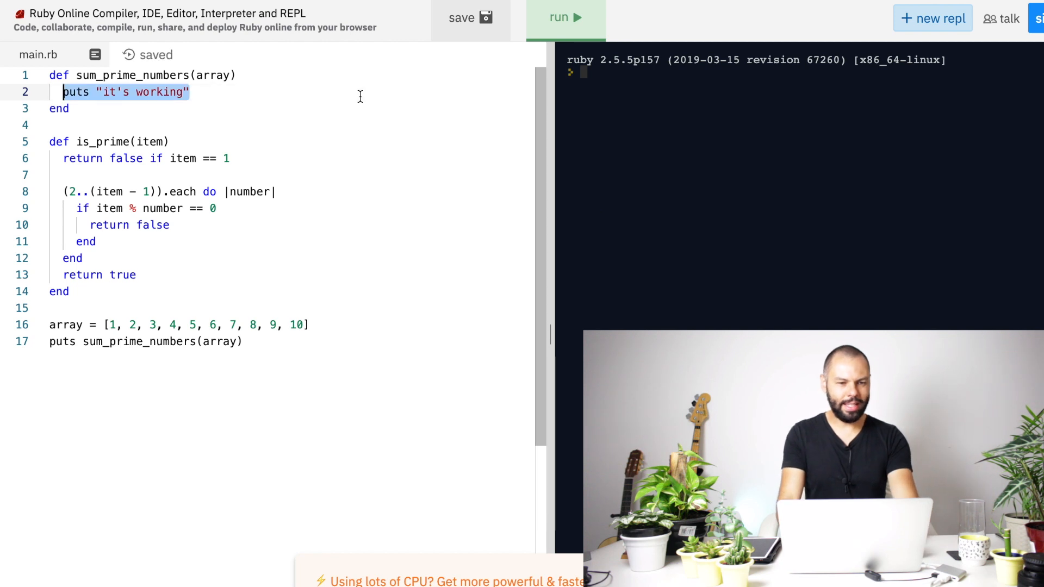
{"action": "key", "text": "Delete"}
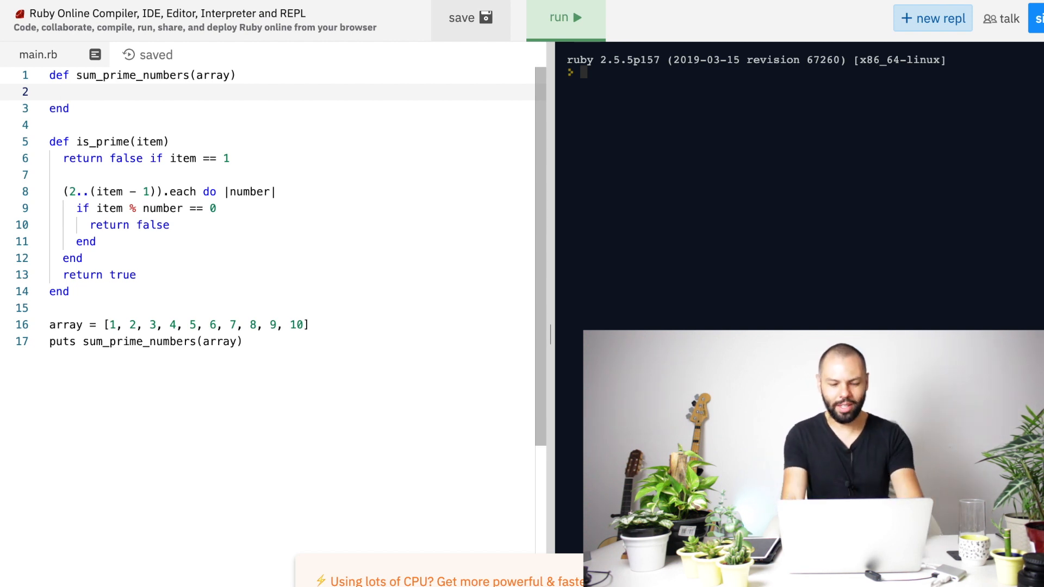
Step: Write a for item in array loop adding prime items to sum, then return sum
{"action": "type", "text": "for"}
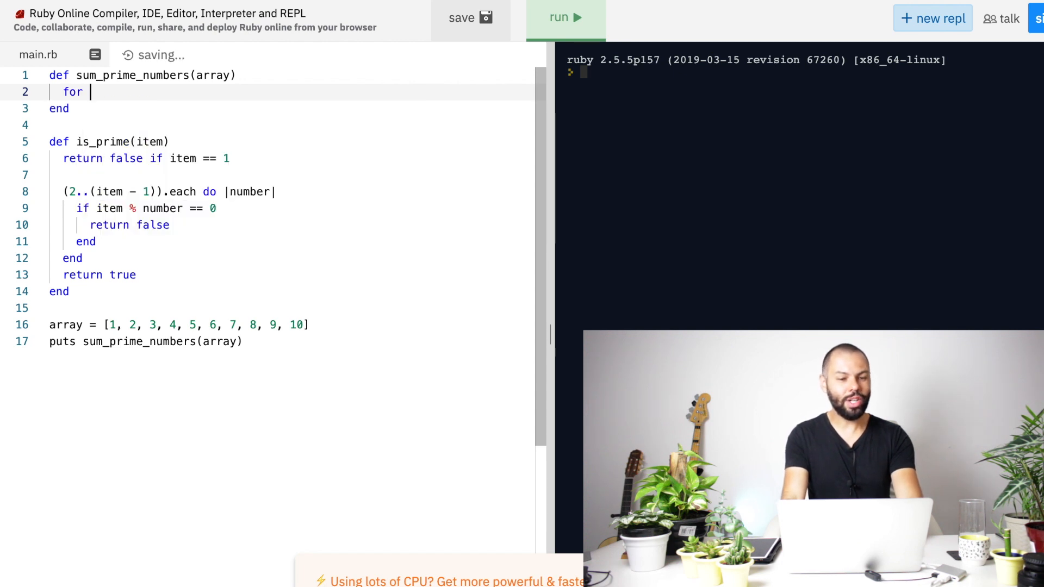
{"action": "type", "text": "item in"}
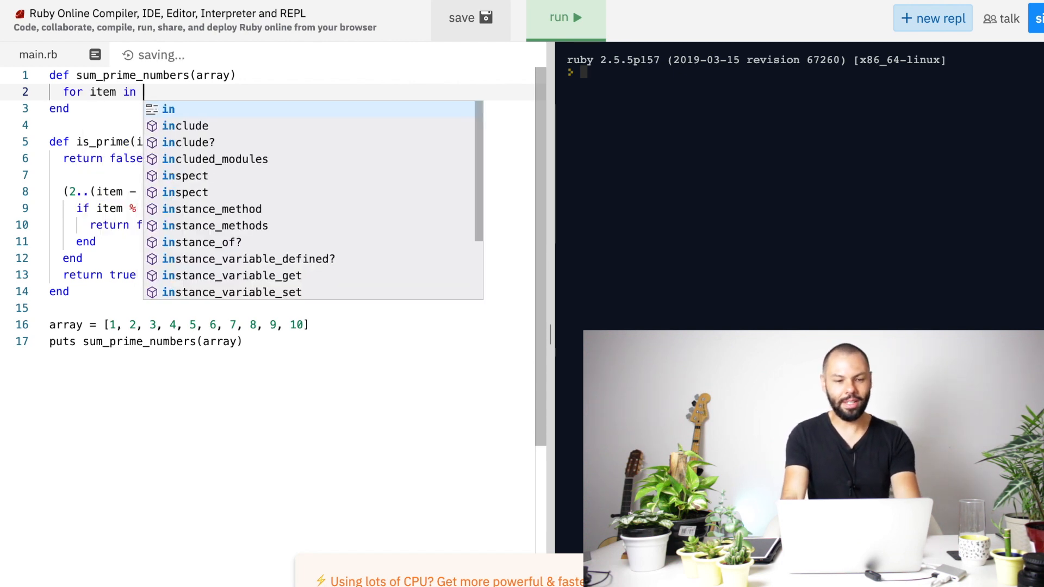
{"action": "type", "text": "array"}
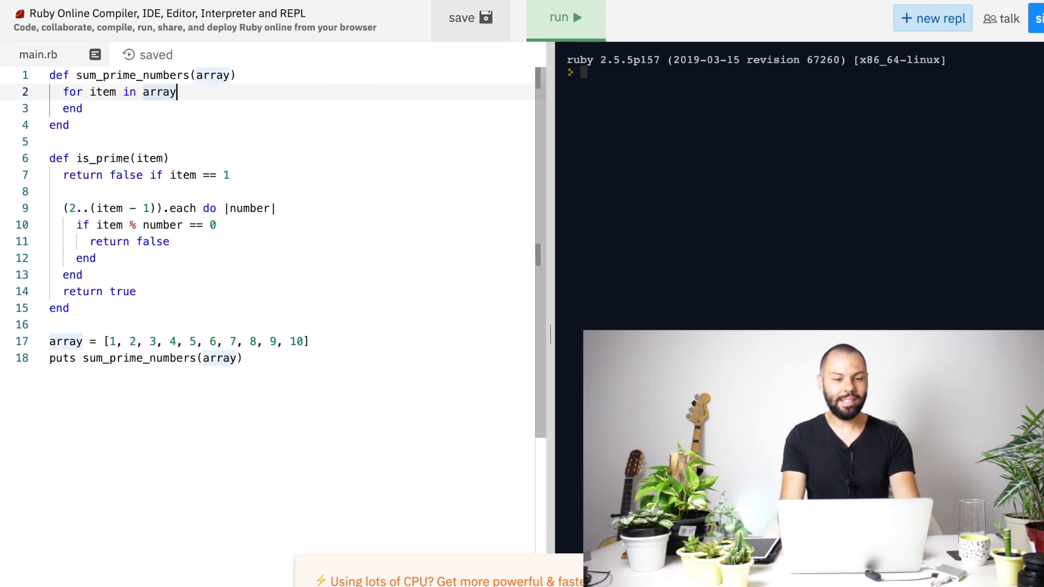
{"action": "type", "text": "sum"}
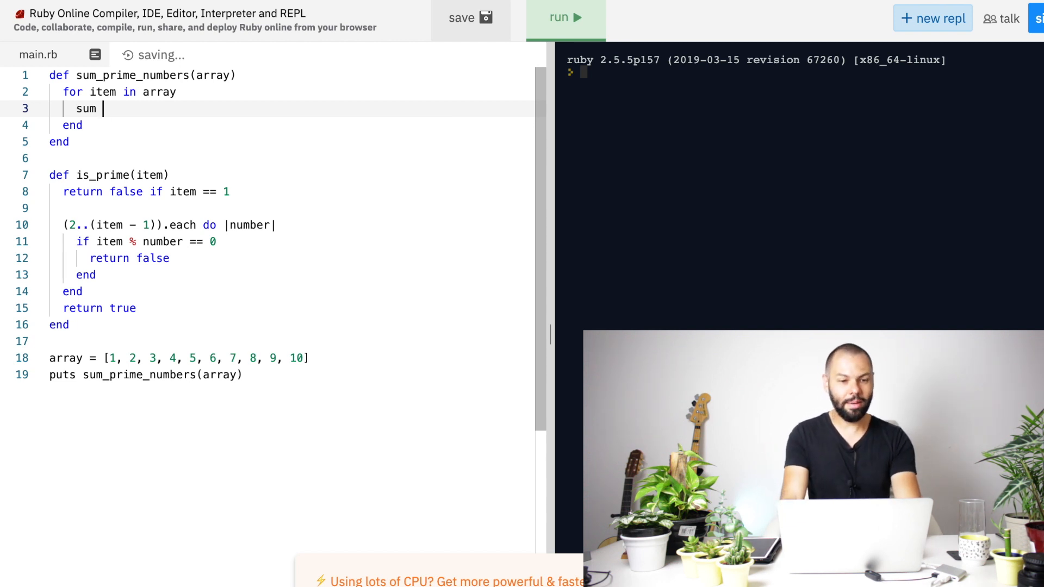
{"action": "type", "text": "+= item if is_prime(item"}
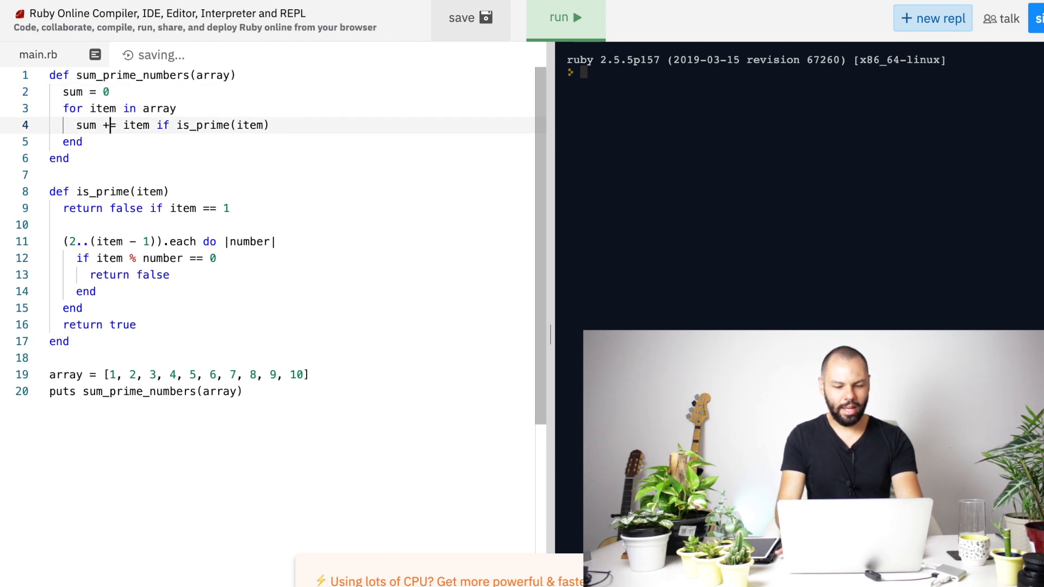
{"action": "type", "text": "return"}
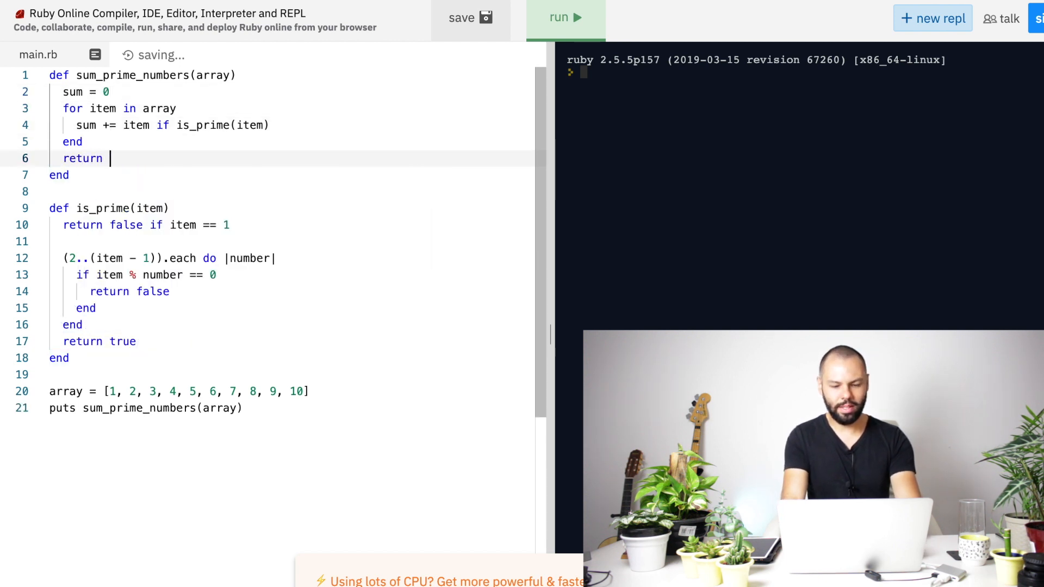
{"action": "type", "text": "sum"}
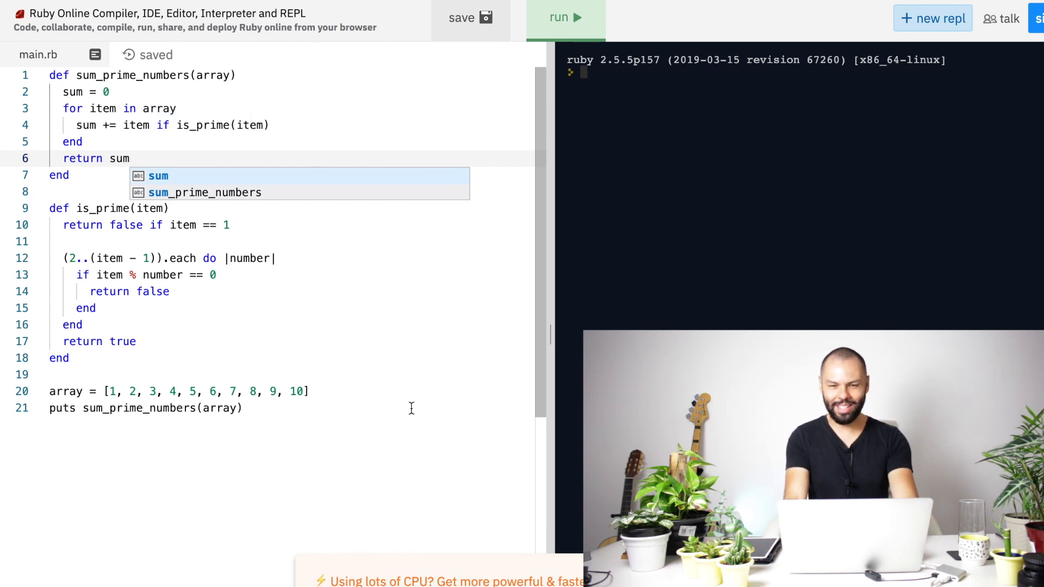
Step: Run the script and verify the printed 17 against 2+3+5+7
{"action": "left_click", "coordinate": [565, 17]}
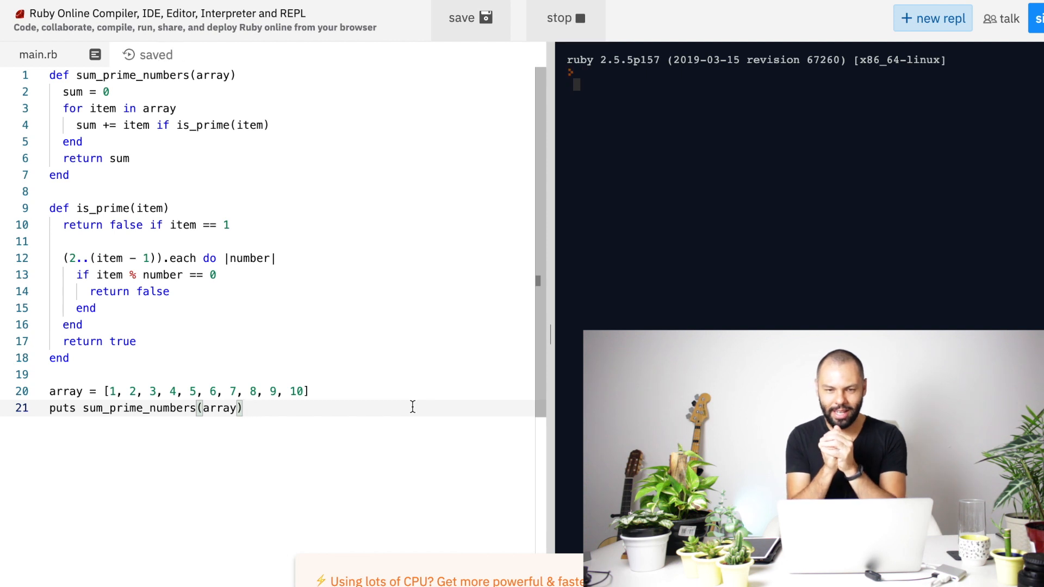
{"action": "left_click", "coordinate": [561, 18]}
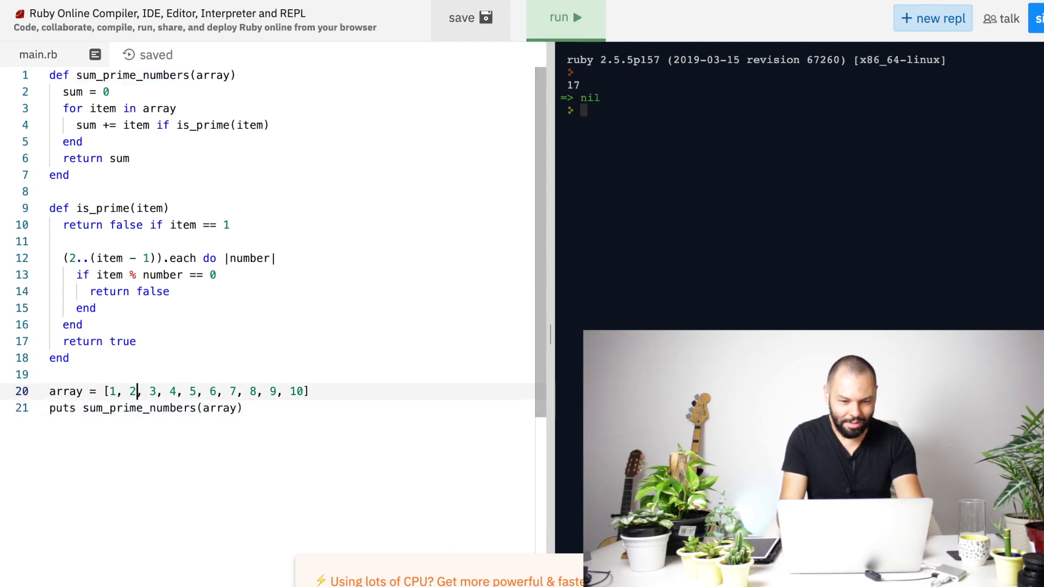
{"action": "type", "text": "2"}
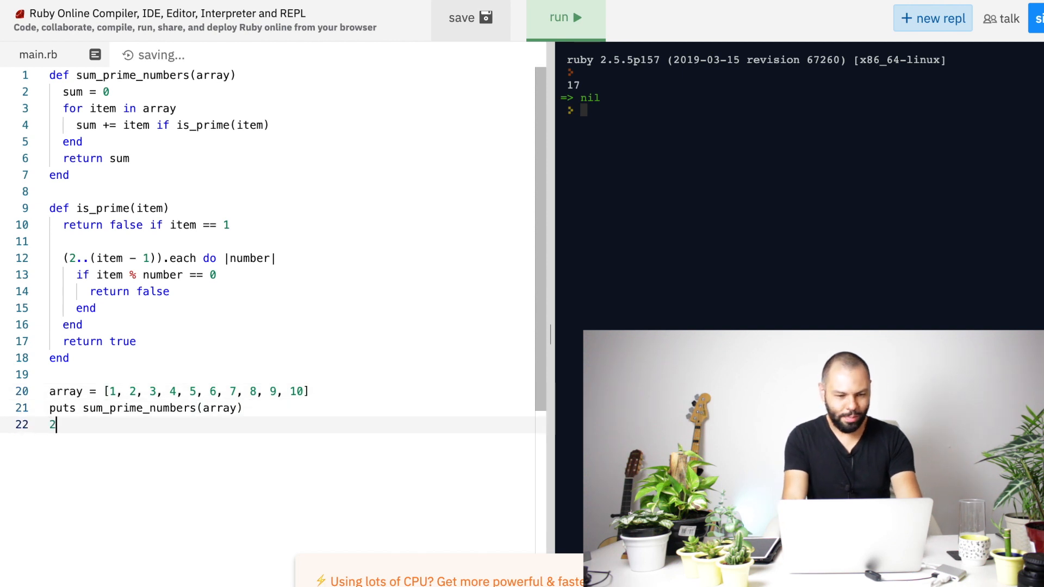
{"action": "type", "text": "+3"}
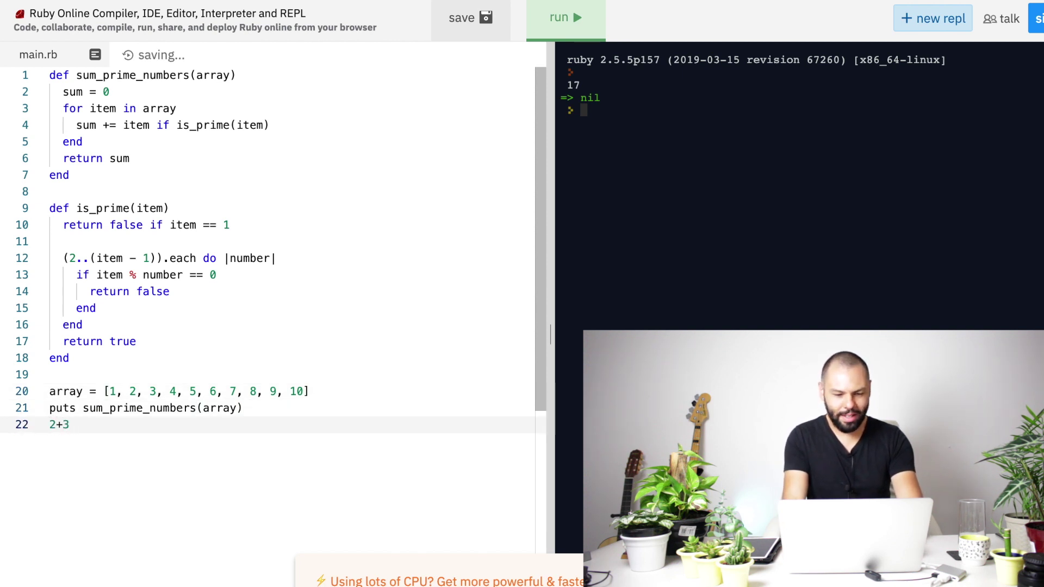
{"action": "type", "text": "+5+"}
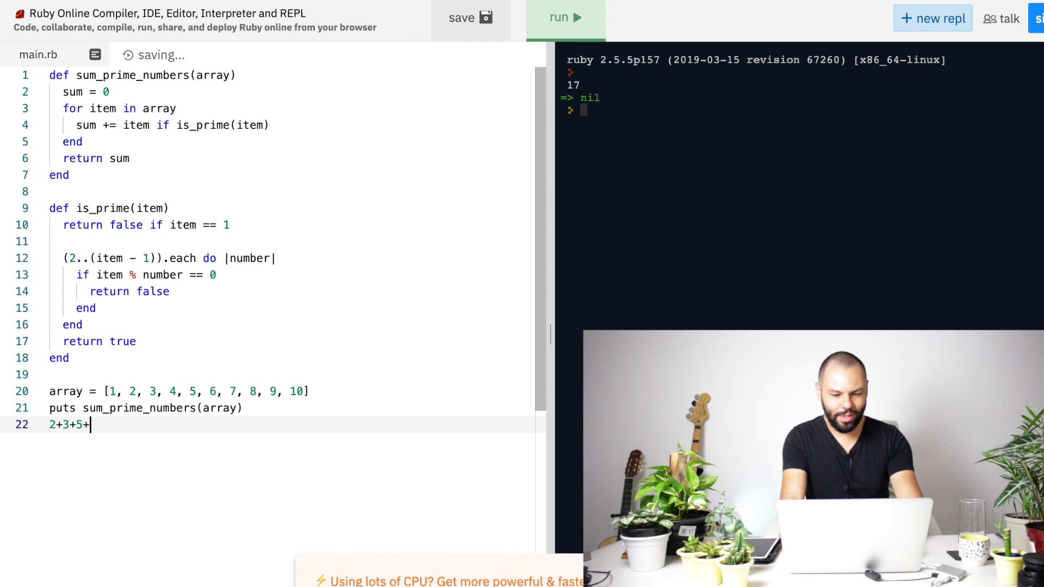
{"action": "type", "text": "7"}
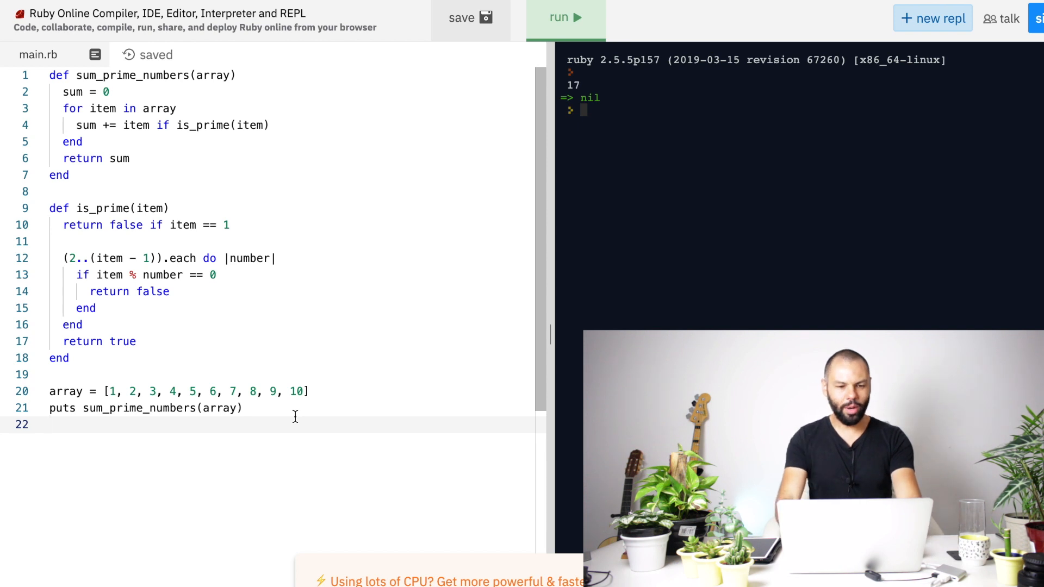
Step: Write puts array.select { |item| is_prime(item) } as the new final line
{"action": "type", "text": "ar"}
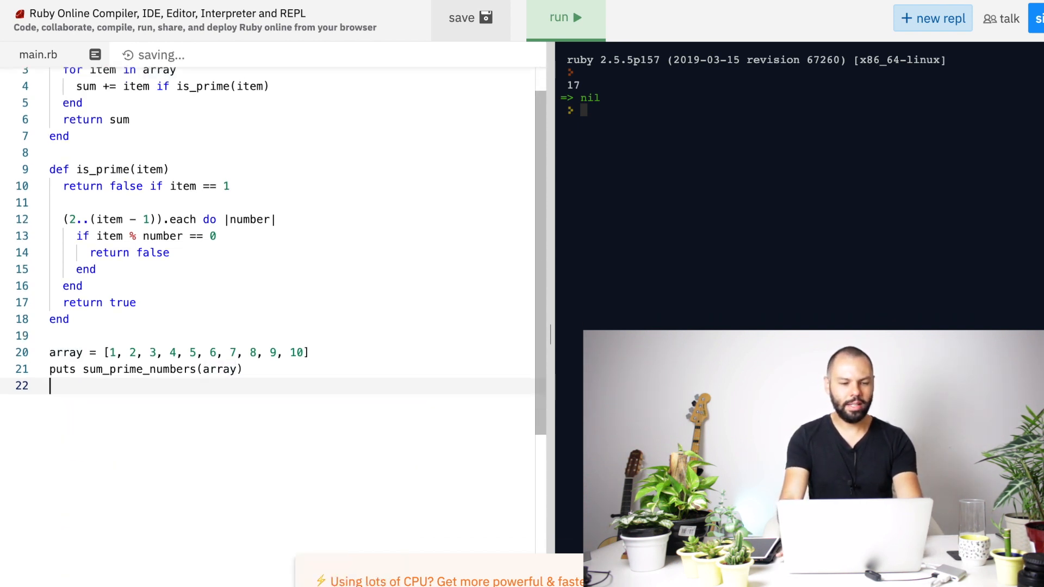
{"action": "key", "text": "Backspace"}
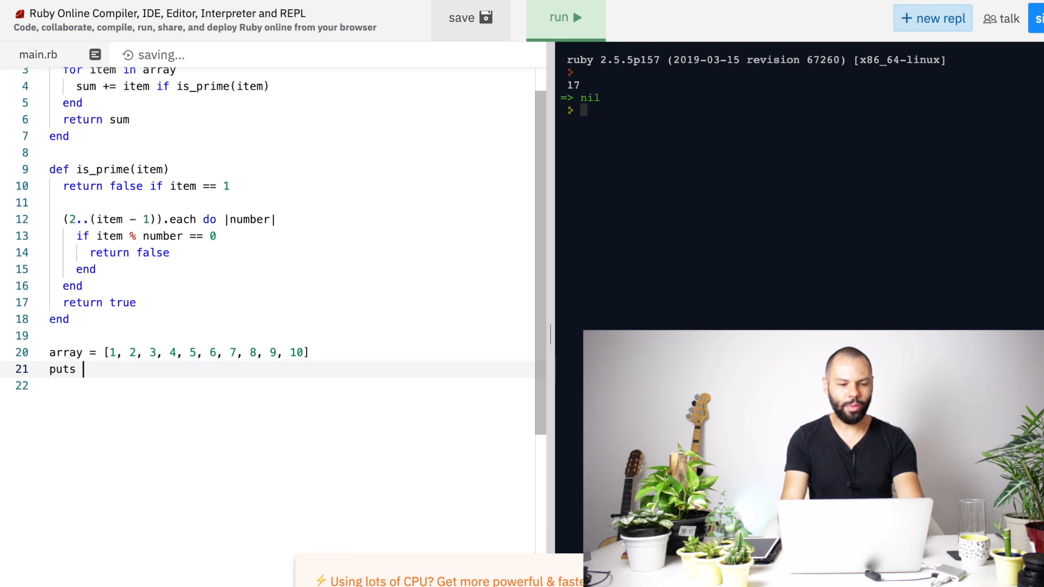
{"action": "key", "text": "Enter"}
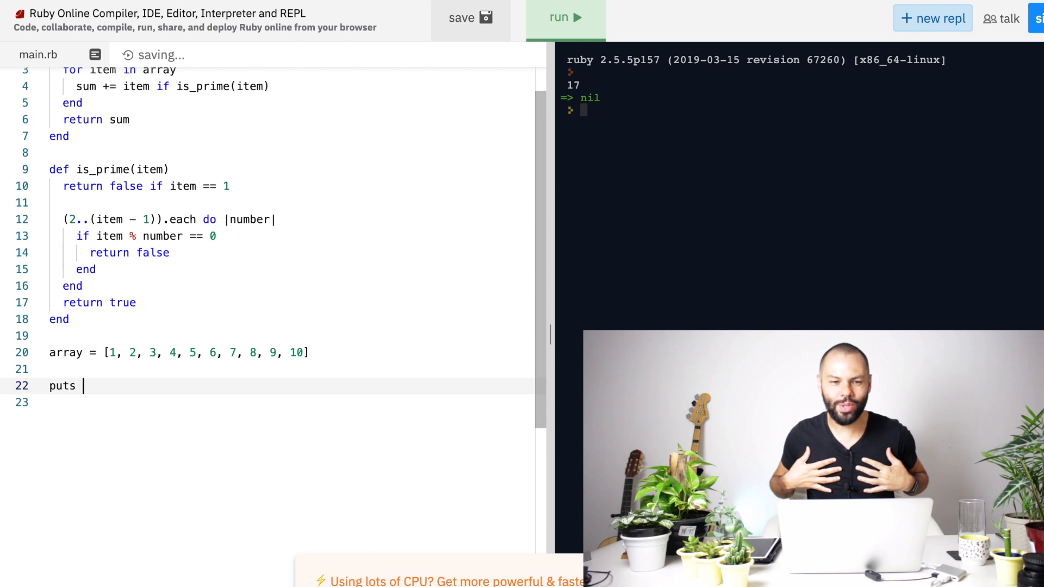
{"action": "type", "text": "ar"}
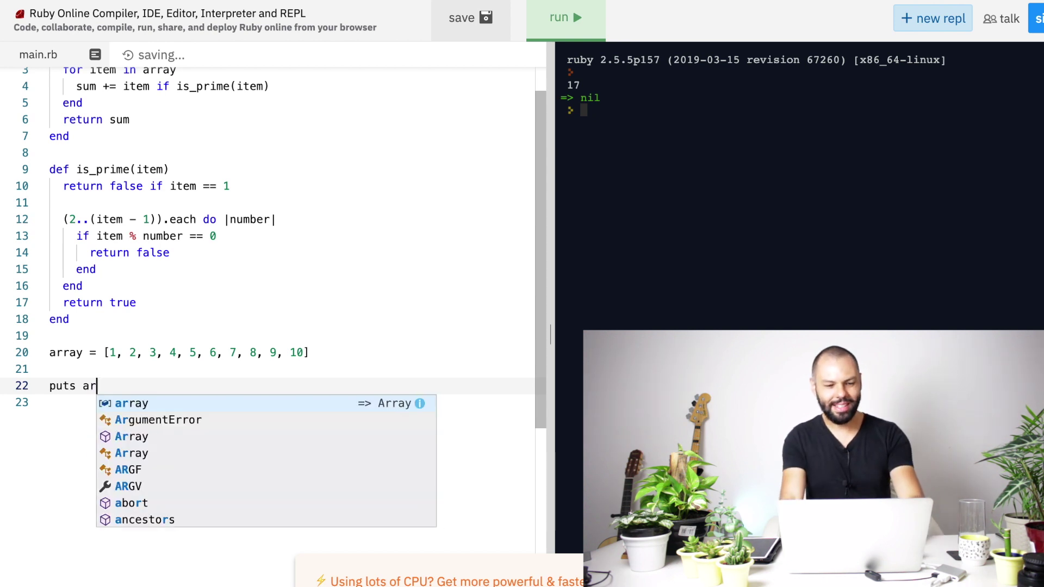
{"action": "type", "text": "ray."}
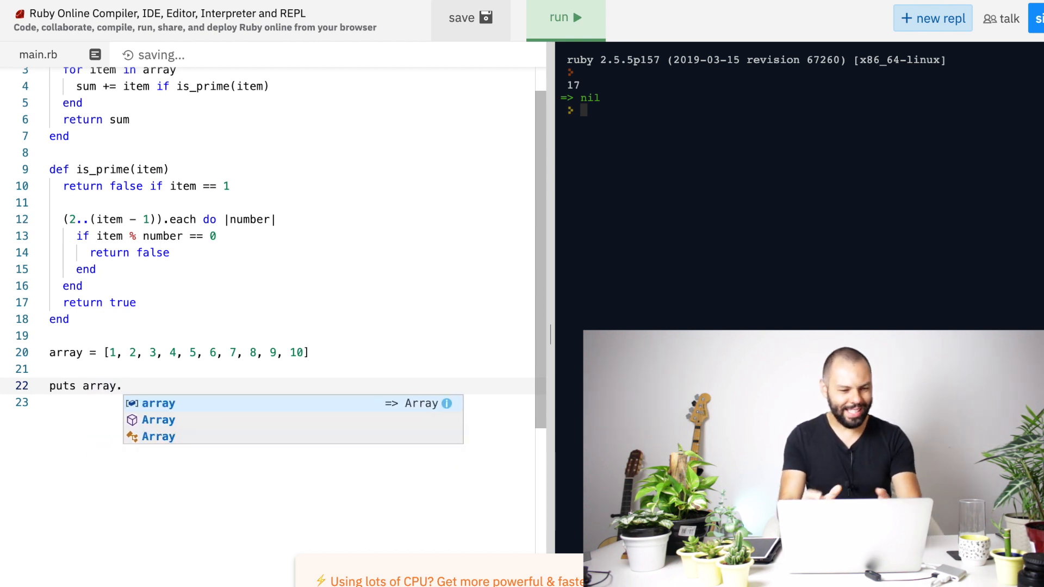
{"action": "type", "text": "select {"}
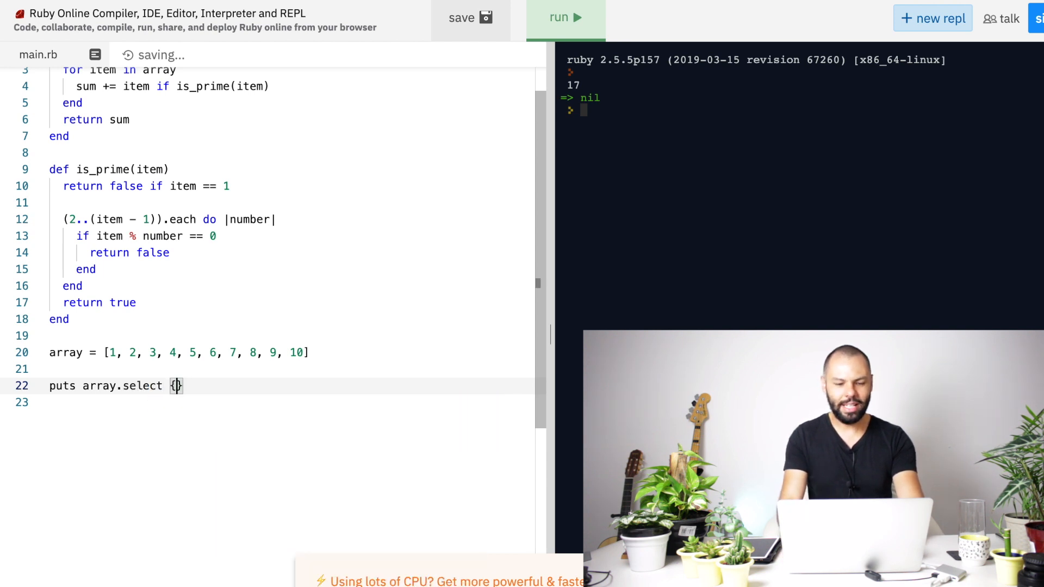
{"action": "type", "text": "|i|"}
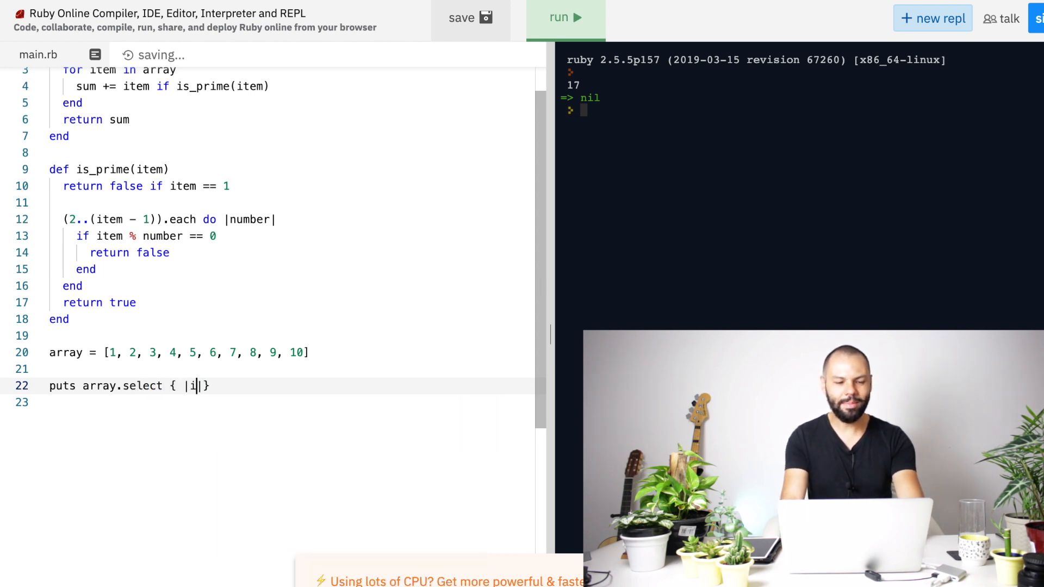
{"action": "type", "text": "tem| is_prime(i"}
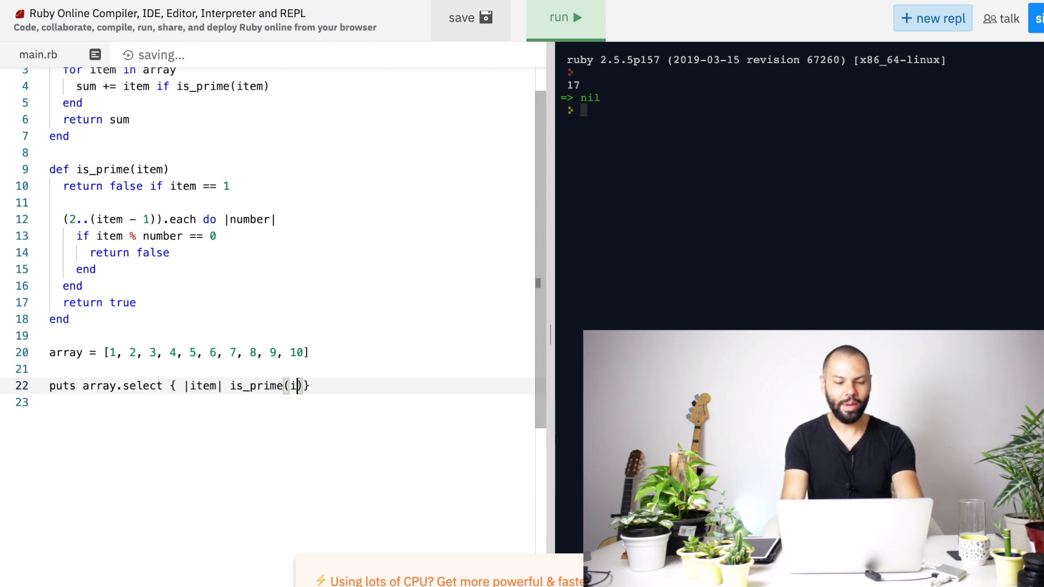
{"action": "type", "text": "tem)"}
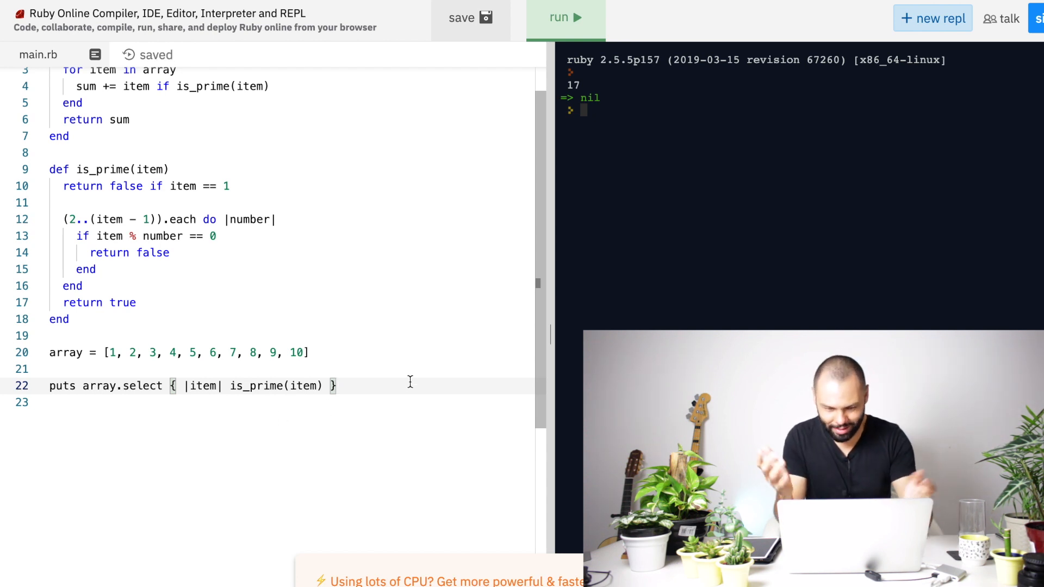
Step: Run the filter to see primes 2, 3, 5, 7, then remove puts from the line
{"action": "left_click", "coordinate": [564, 18]}
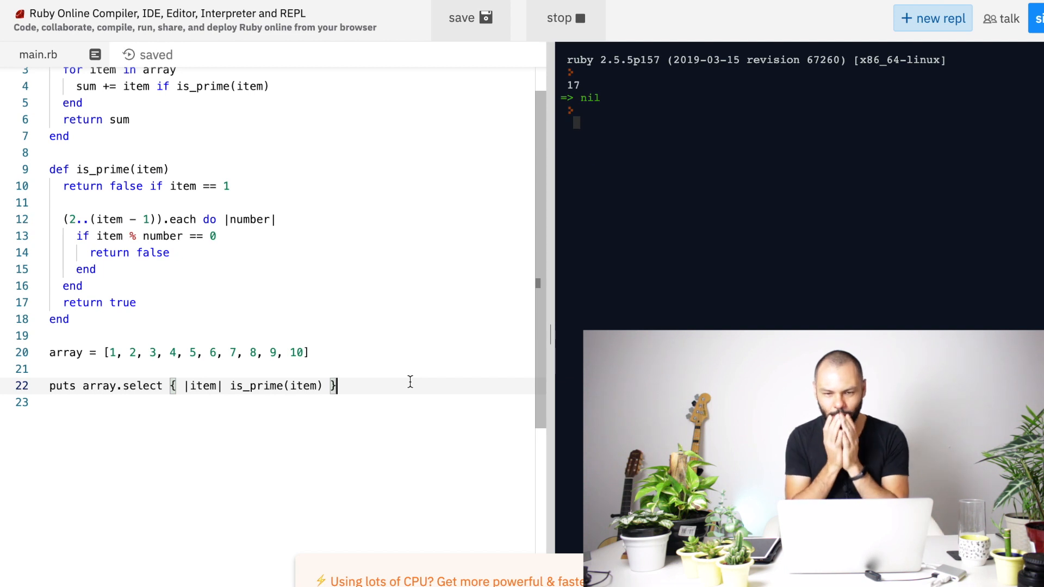
{"action": "left_click", "coordinate": [562, 18]}
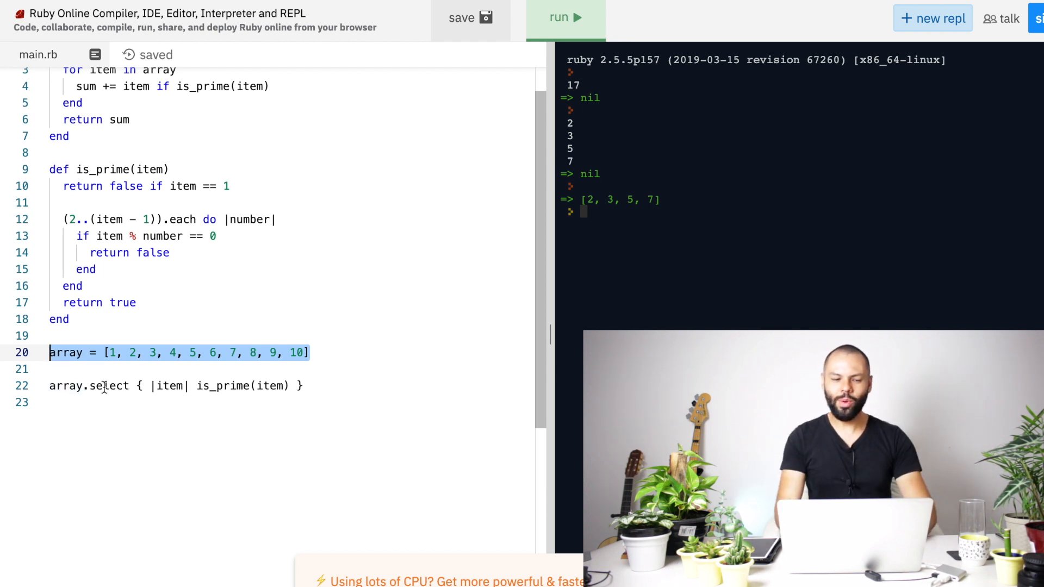
{"action": "double_click", "coordinate": [108, 385]}
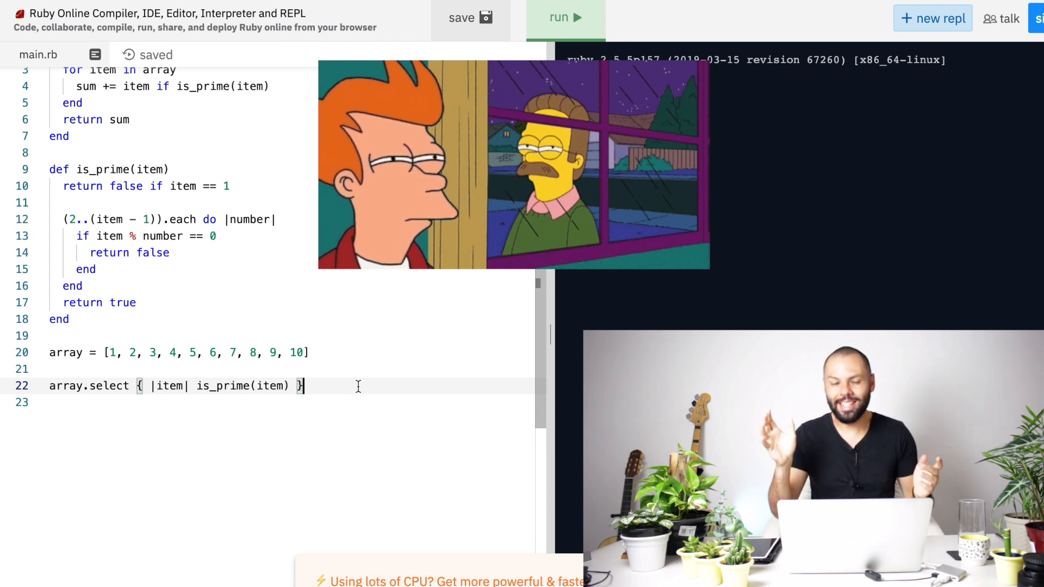
{"action": "left_click", "coordinate": [563, 18]}
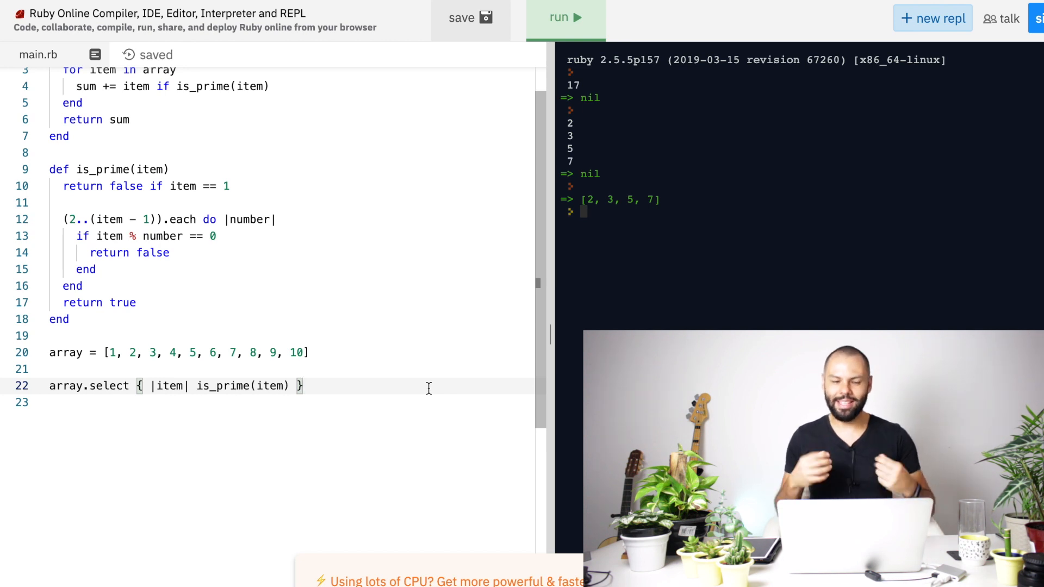
Step: Append .reduce(:+) to the select line and run it to get 17
{"action": "type", "text": ".re"}
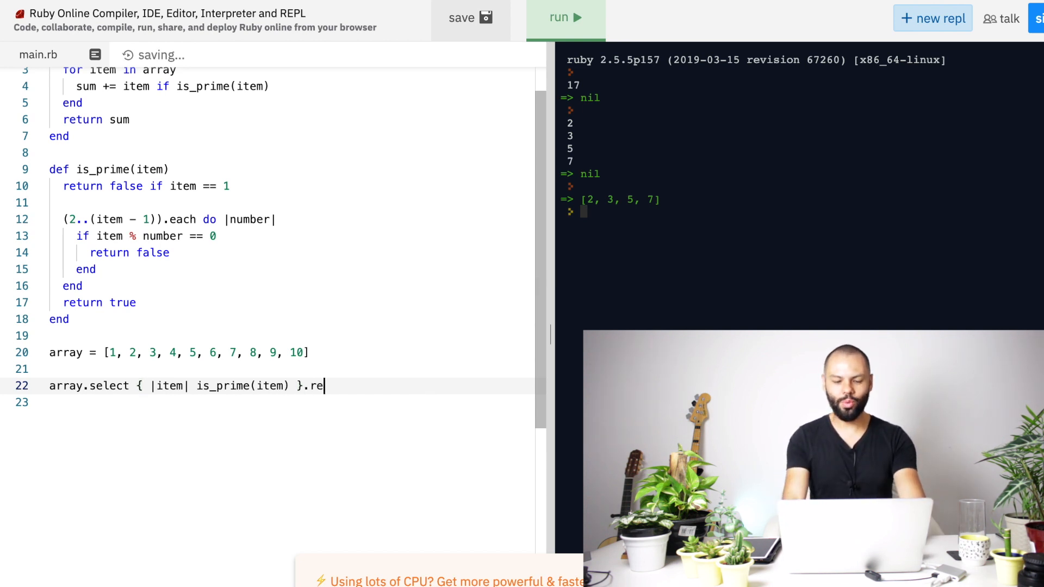
{"action": "type", "text": "duce()"}
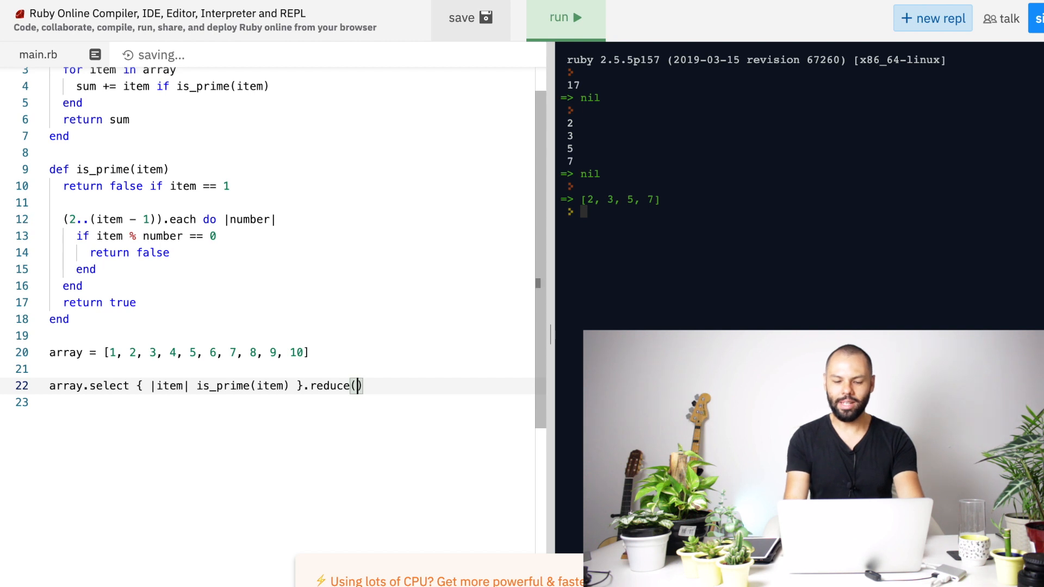
{"action": "type", "text": ":"}
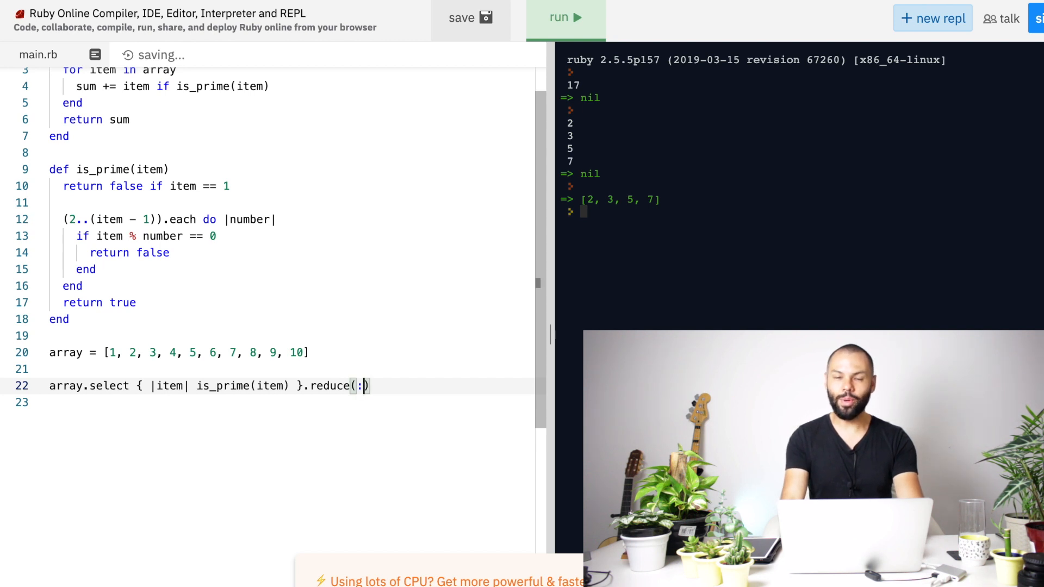
{"action": "type", "text": "+"}
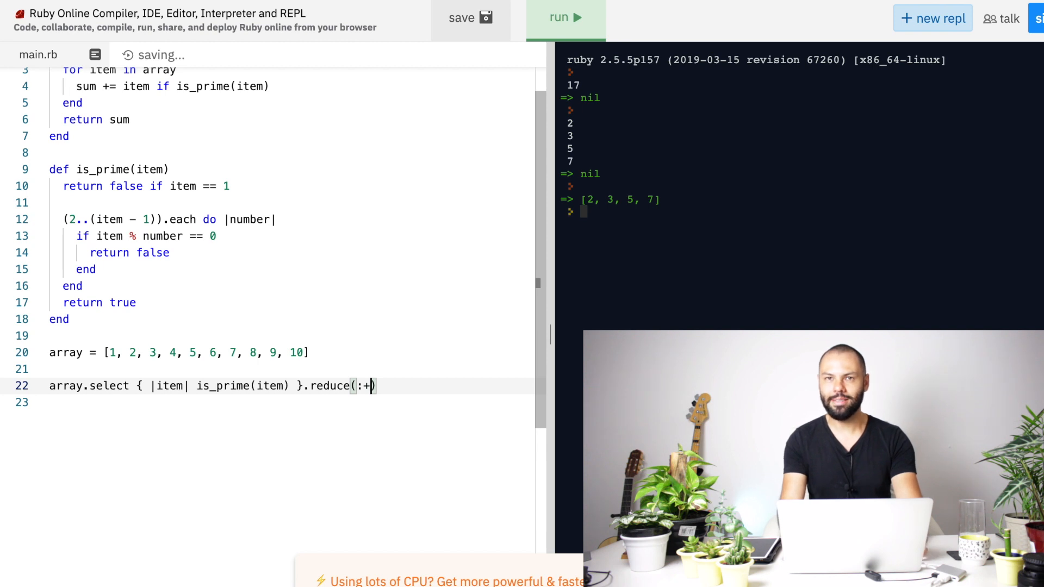
{"action": "left_click", "coordinate": [564, 18]}
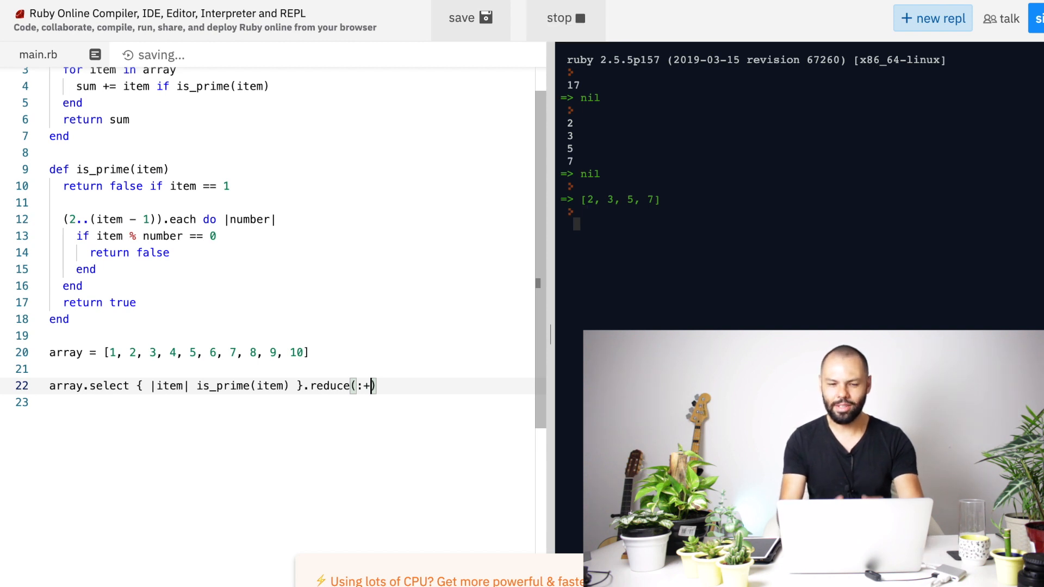
{"action": "left_click", "coordinate": [565, 18]}
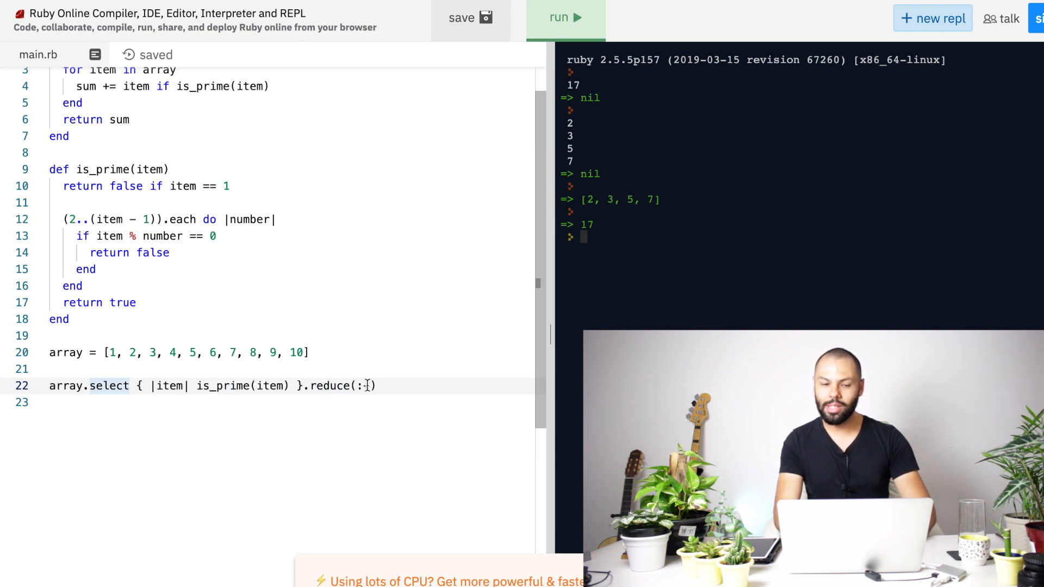
{"action": "type", "text": "+"}
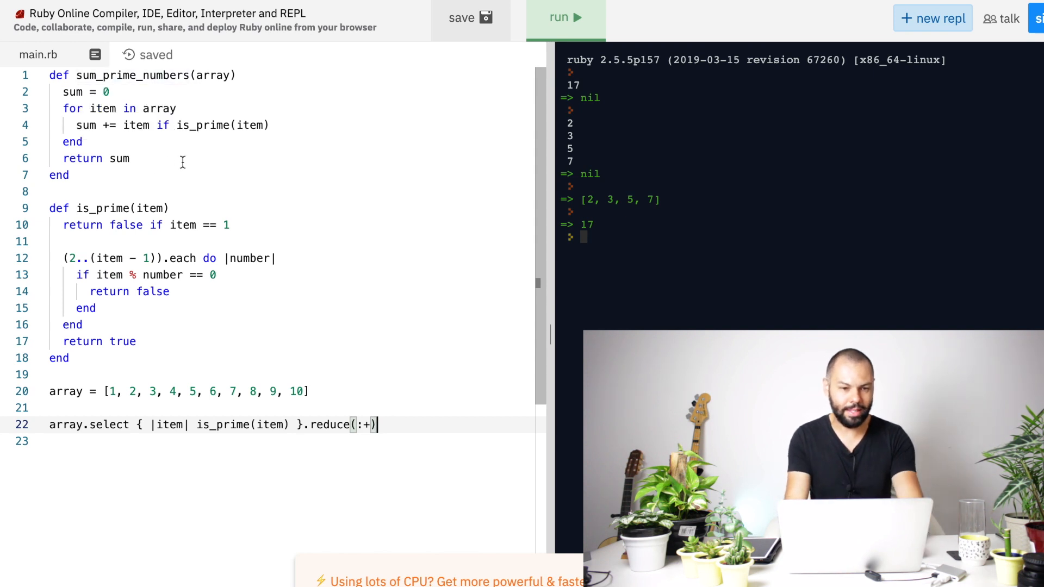
Step: Move array.select { |item| is_prime(item) }.reduce(:+) into sum_prime_numbers; print sum_prime_numbers(array)
{"action": "left_click_drag", "start_coordinate": [63, 92], "coordinate": [130, 158]}
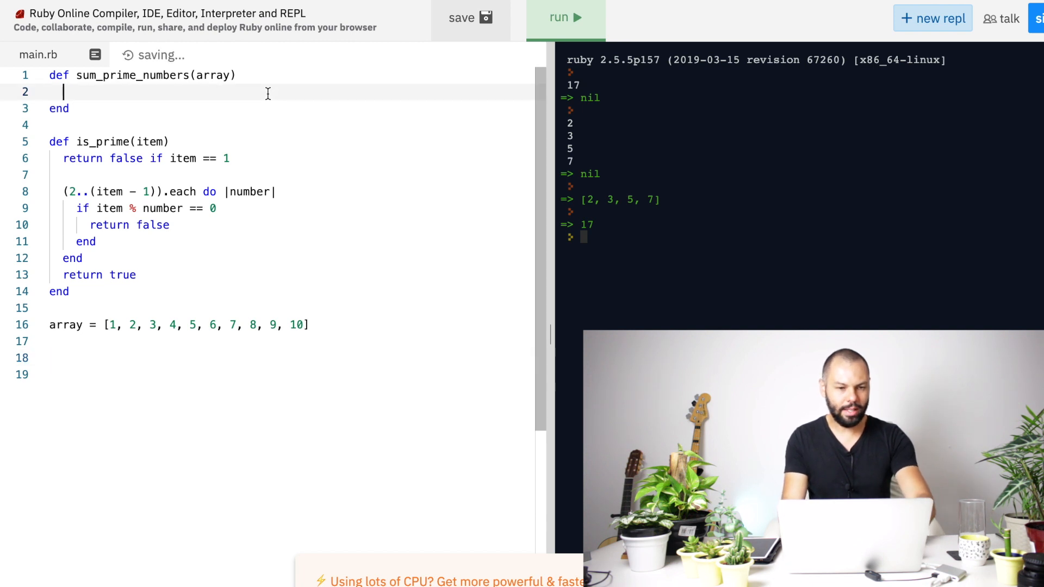
{"action": "type", "text": "array.select { |item| is_prime(item) }.reduce(:+)"}
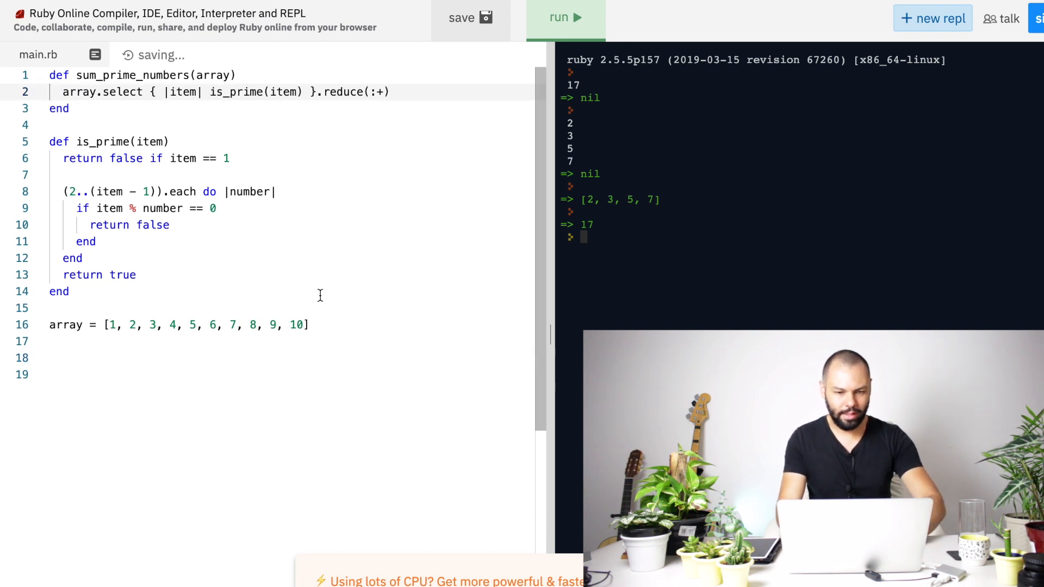
{"action": "type", "text": "p"}
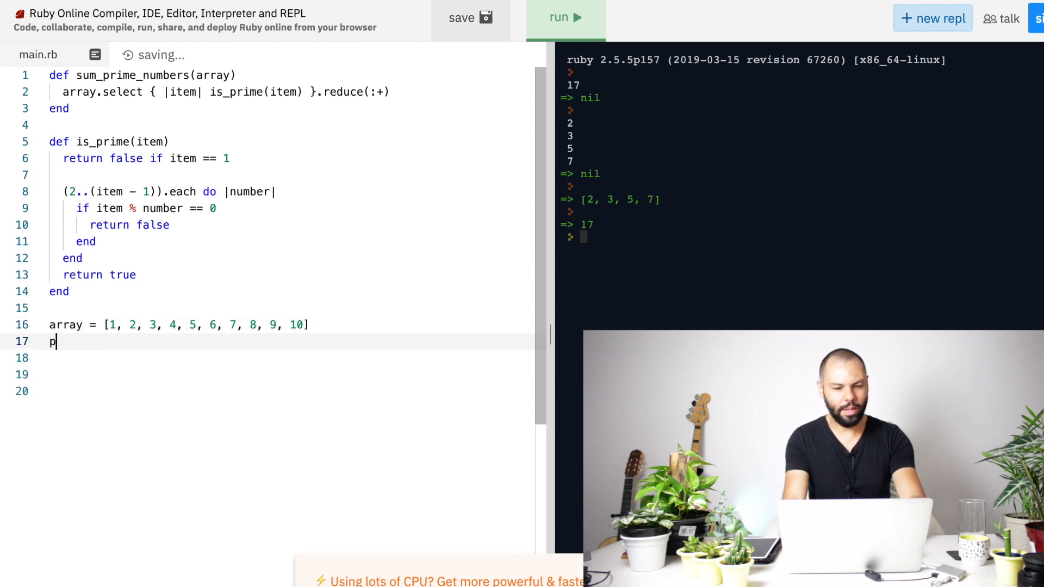
{"action": "type", "text": "uts sum"}
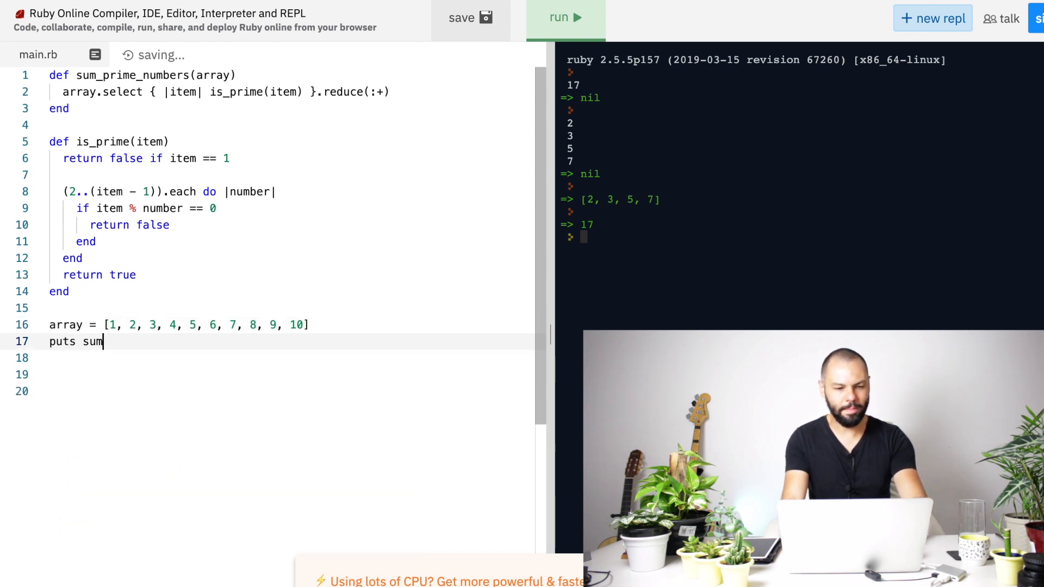
{"action": "type", "text": "_prim"}
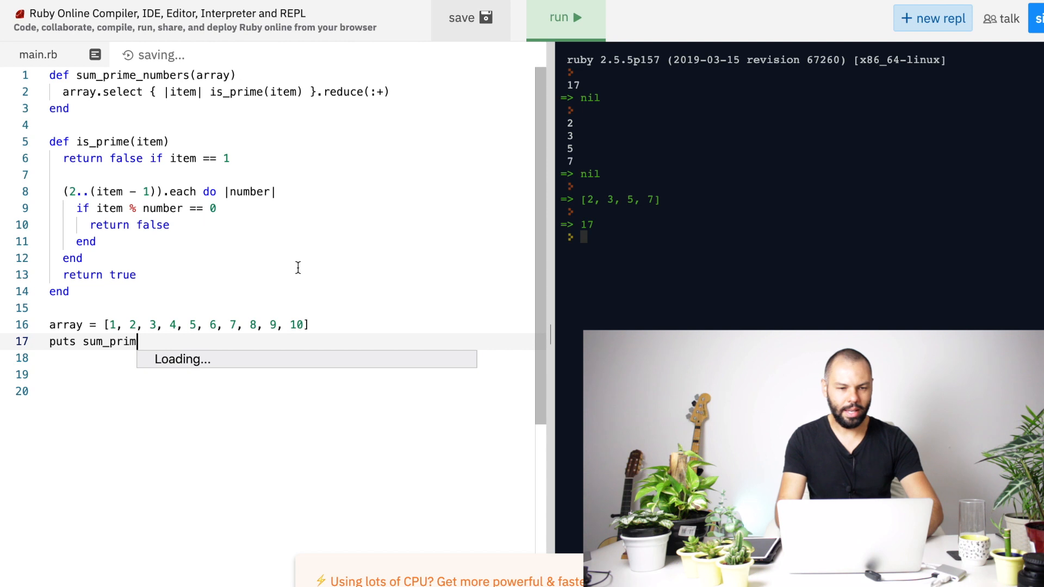
{"action": "double_click", "coordinate": [132, 75]}
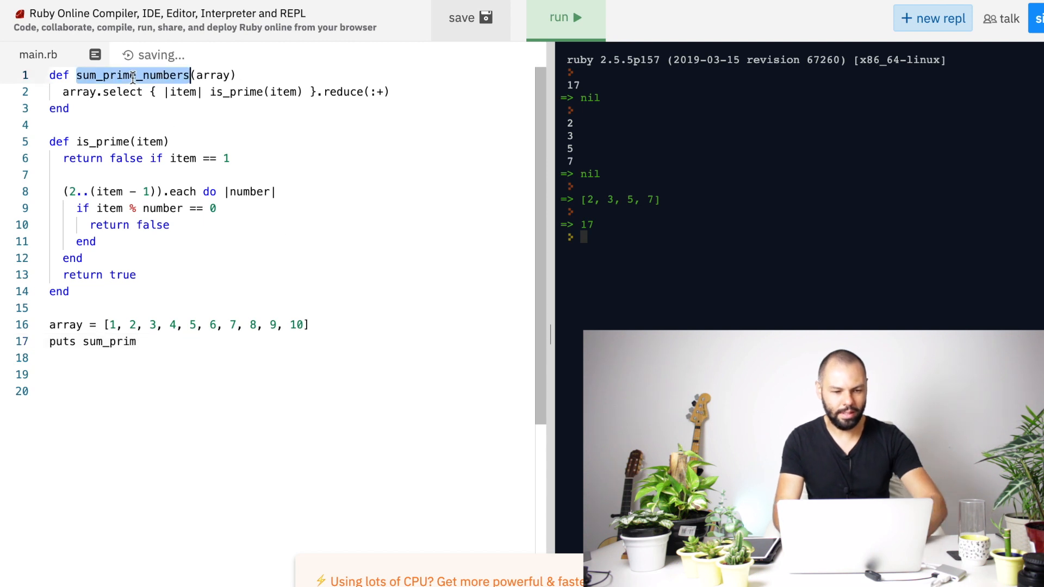
{"action": "type", "text": "e_numbers(array"}
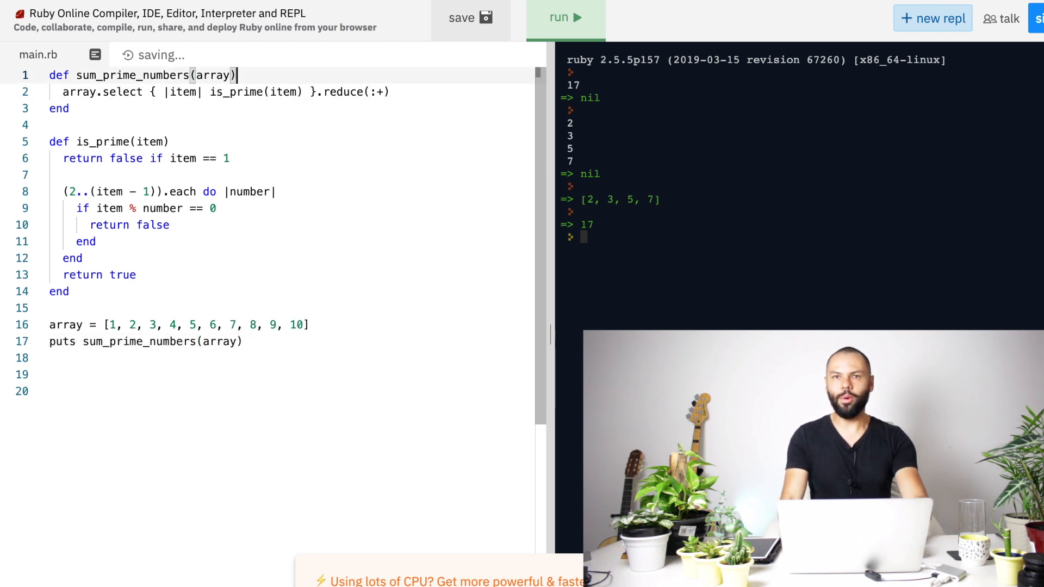
{"action": "double_click", "coordinate": [214, 75]}
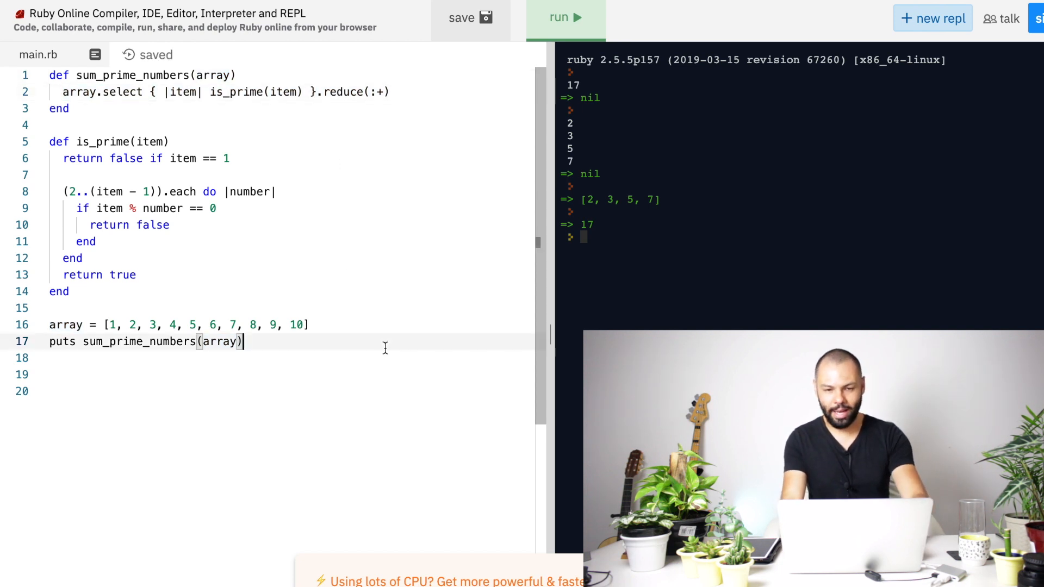
Step: Run the refactored script and highlight the printed result 17
{"action": "left_click", "coordinate": [563, 18]}
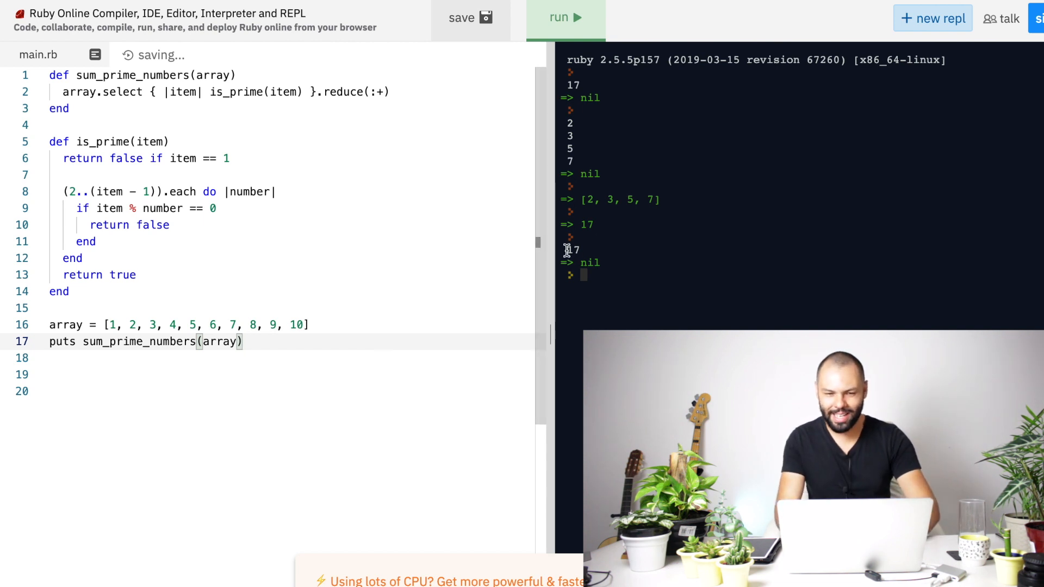
{"action": "double_click", "coordinate": [574, 249]}
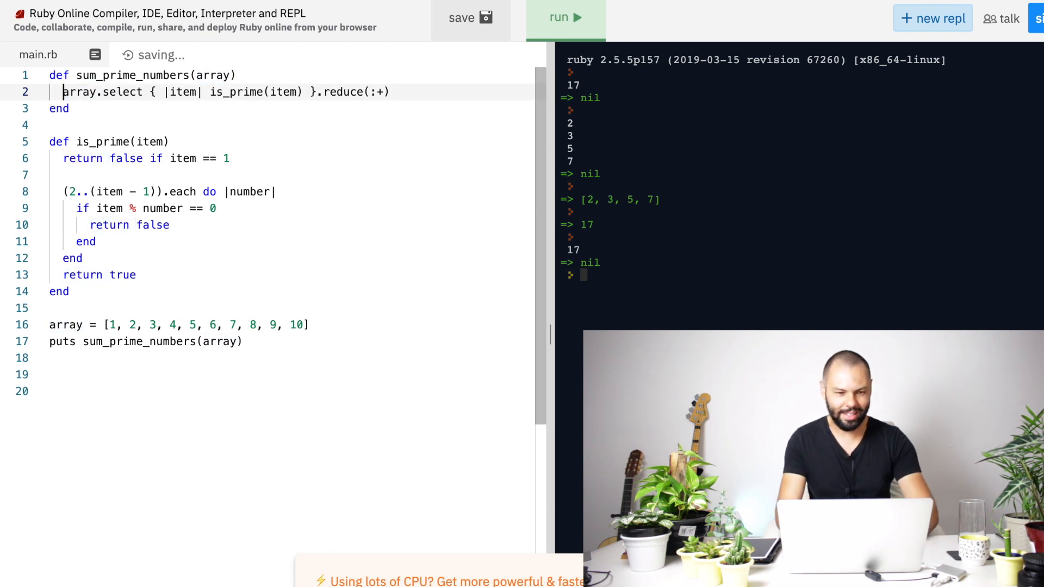
{"action": "left_click", "coordinate": [246, 342]}
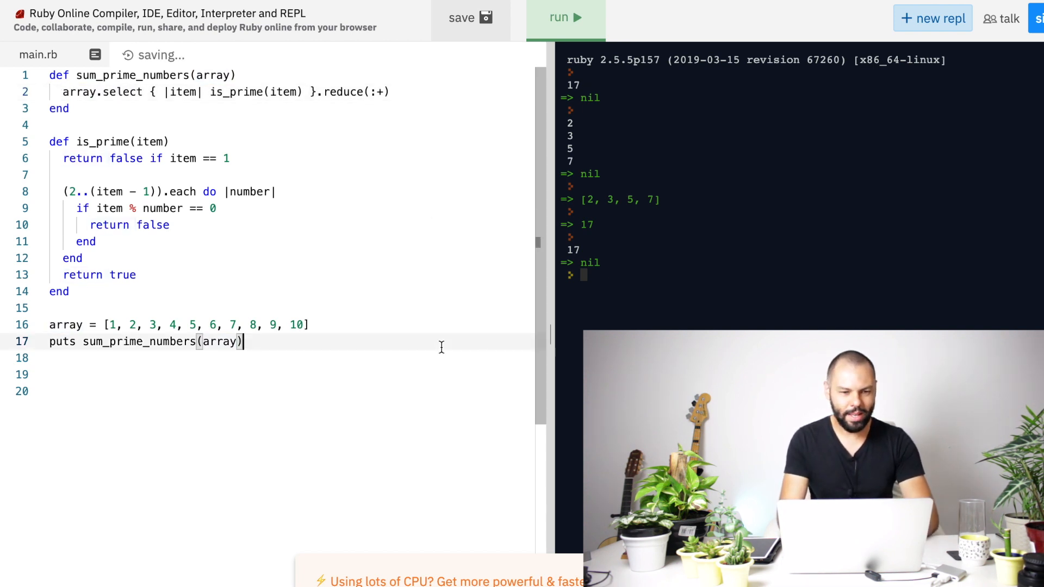